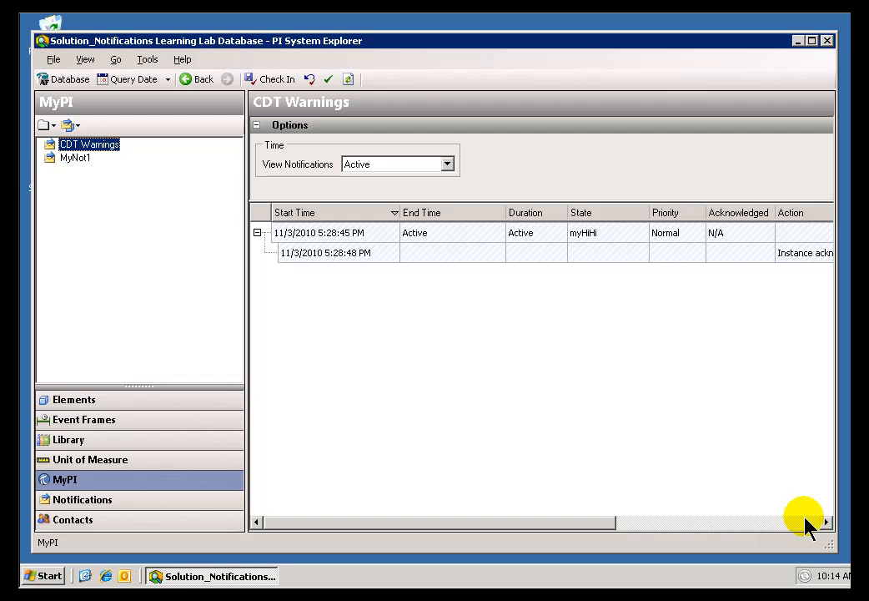
mouse_move(342, 204)
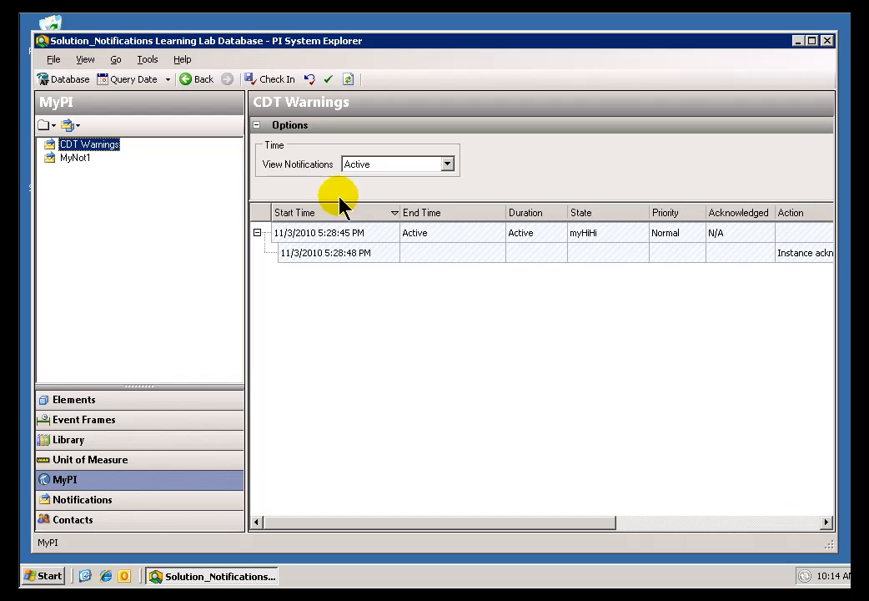
mouse_move(54, 60)
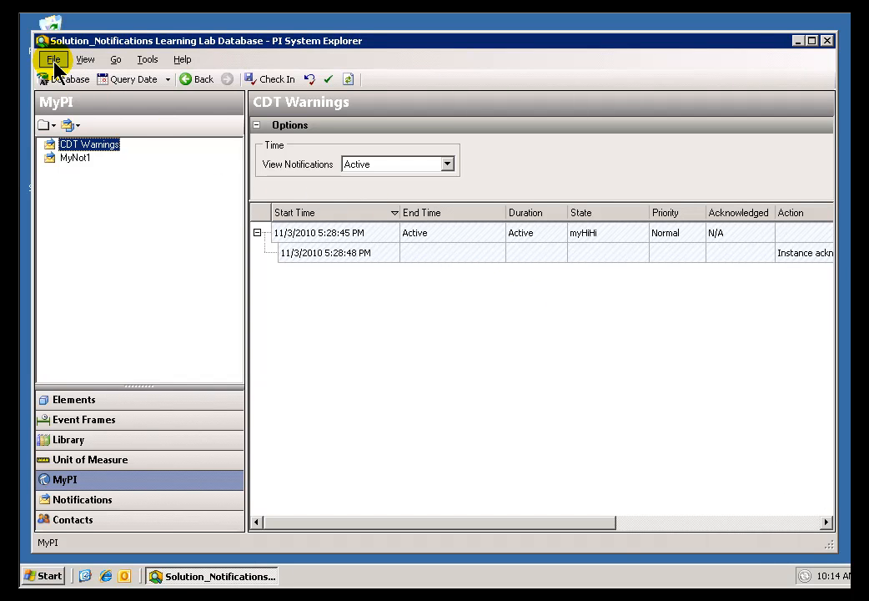
Exit PI System Explorer from the File menu, leaving the desktop showing
left_click(53, 59)
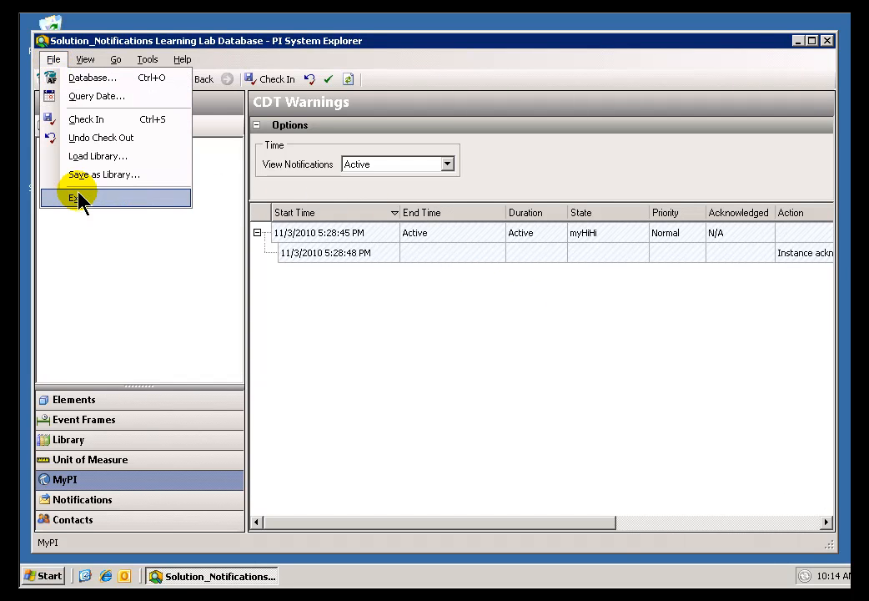
left_click(78, 197)
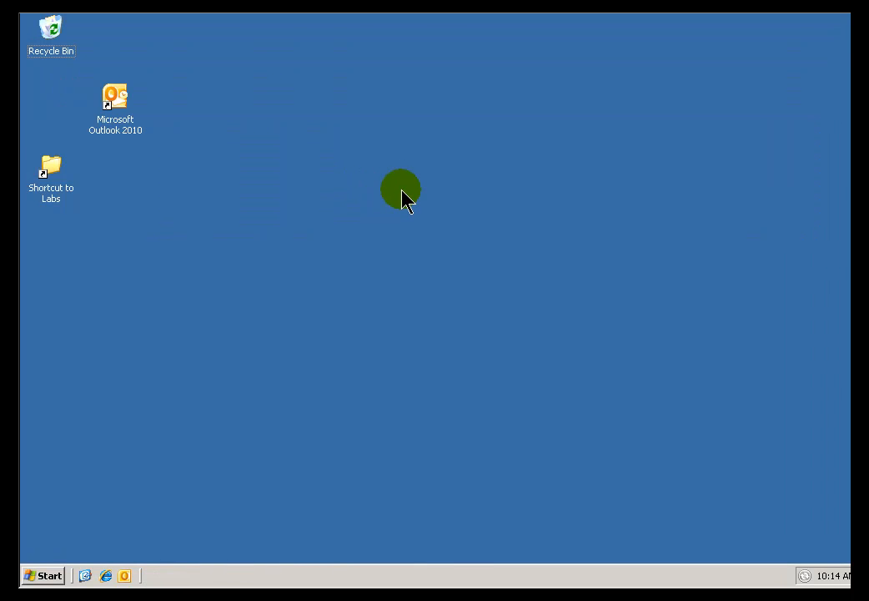
mouse_move(404, 207)
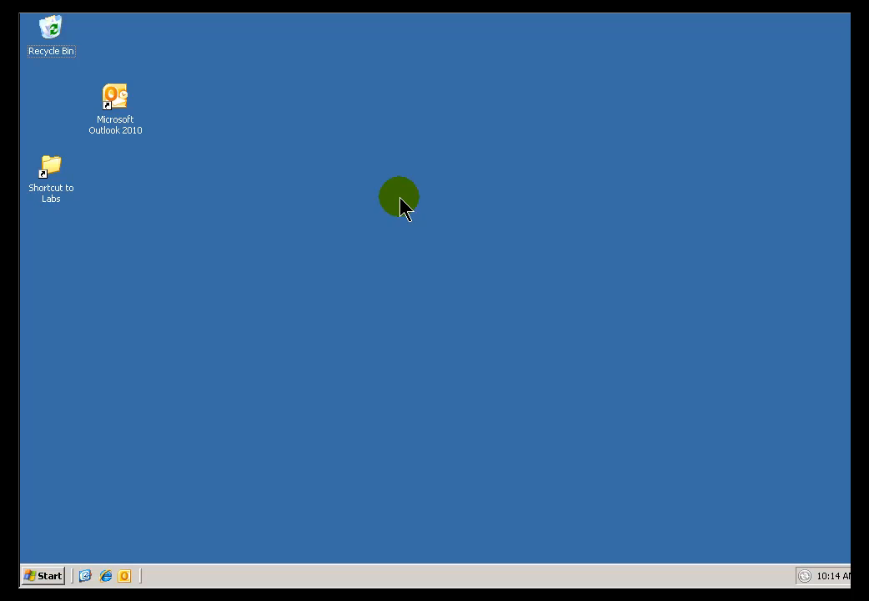
mouse_move(292, 406)
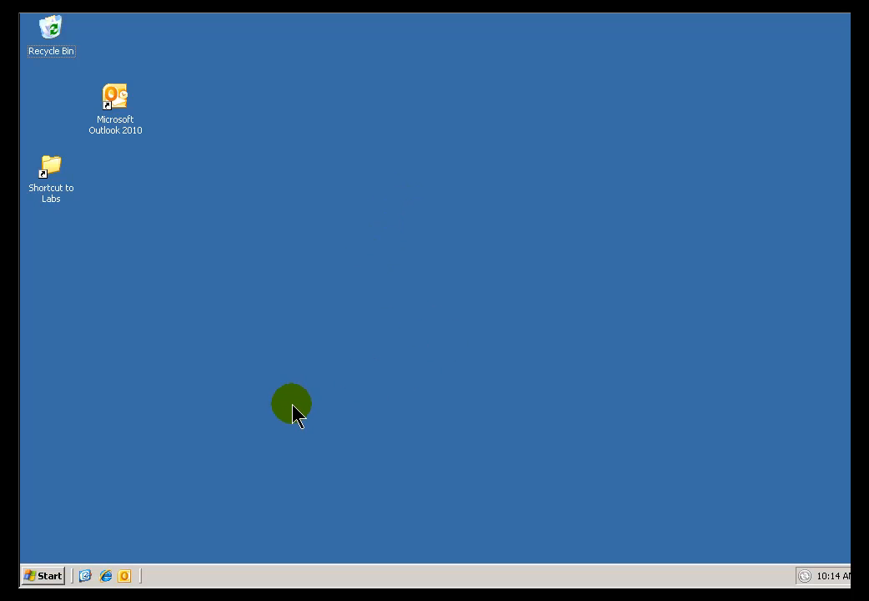
Launch PI Desktop Alert from Start > Programs > PI System
left_click(43, 574)
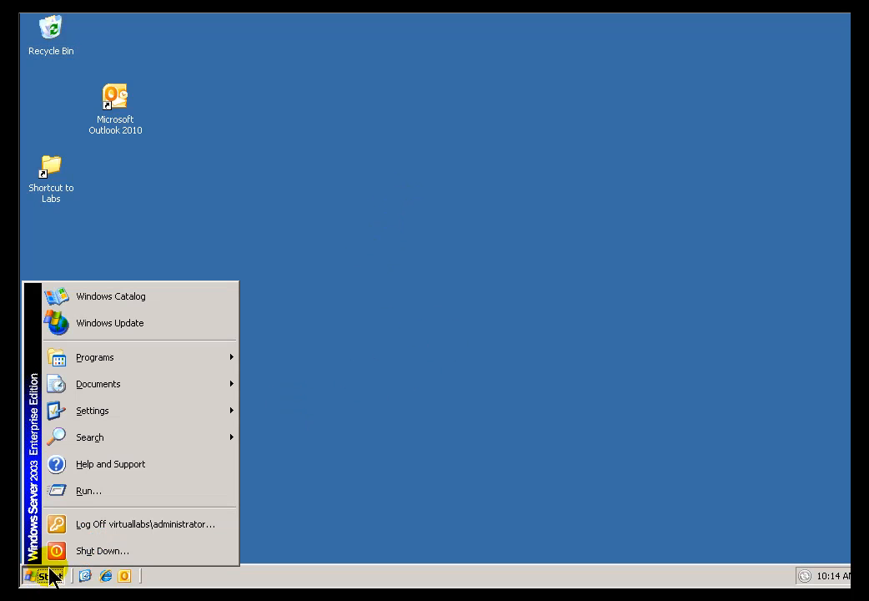
left_click(94, 357)
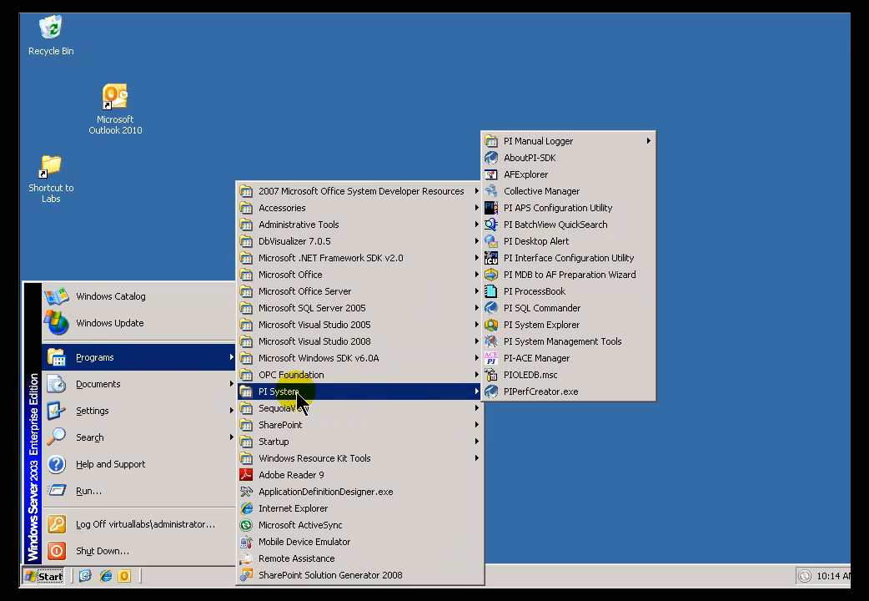
mouse_move(542, 323)
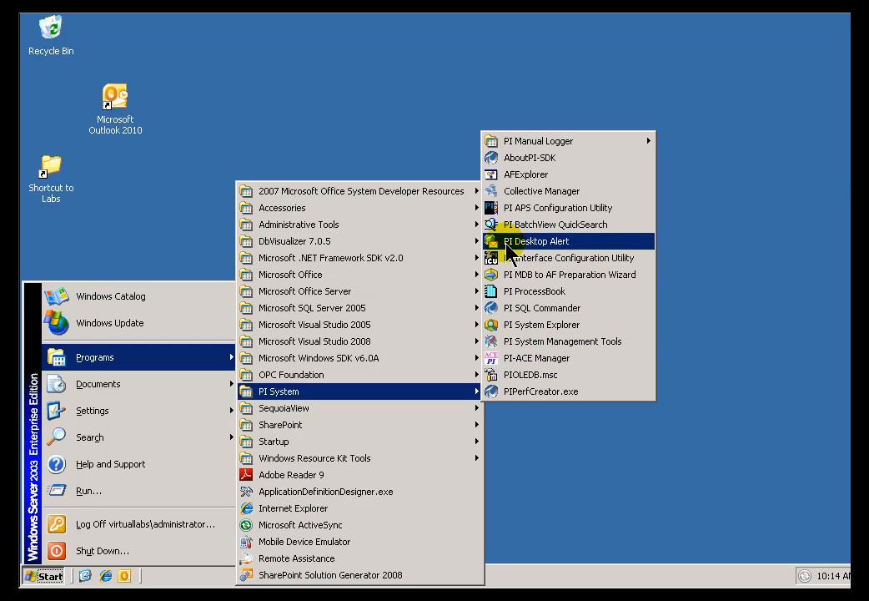
left_click(538, 241)
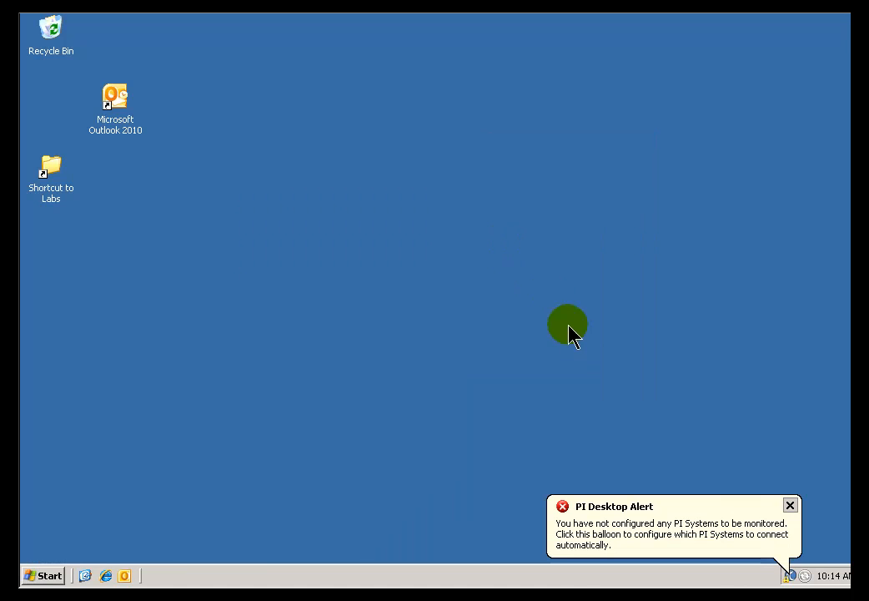
mouse_move(788, 575)
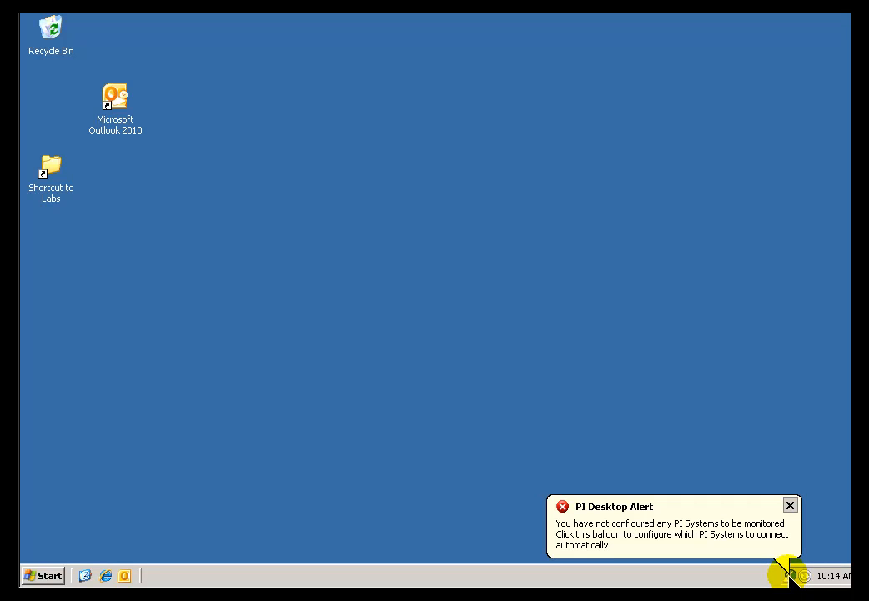
Enable monitoring of the OSISOFT-TRNG PI System on the Connections tab and confirm the preferences
left_click(671, 534)
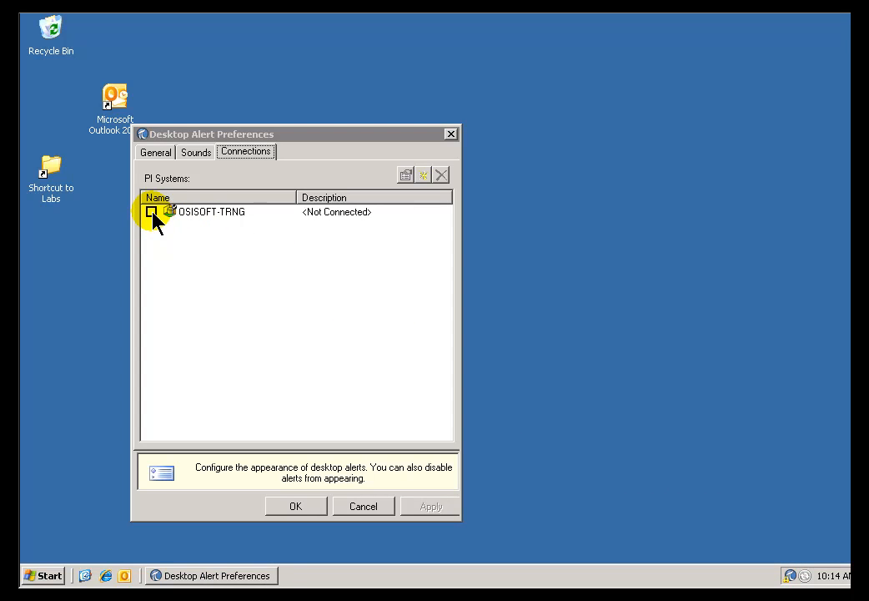
left_click(150, 211)
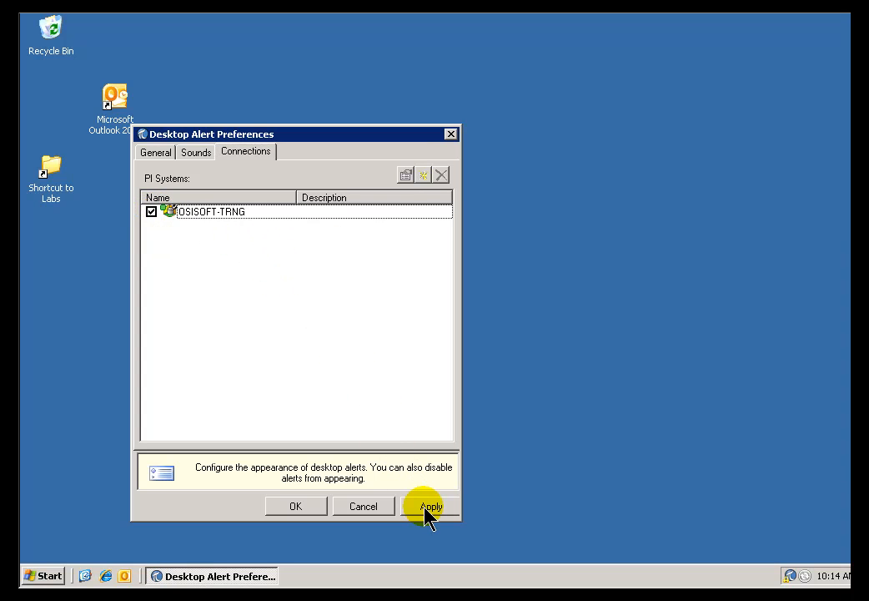
left_click(431, 505)
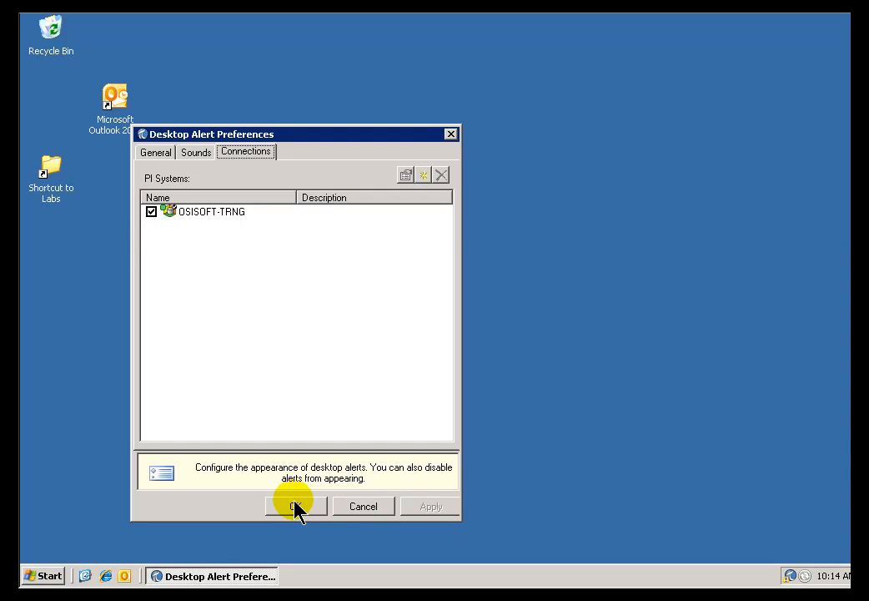
left_click(295, 506)
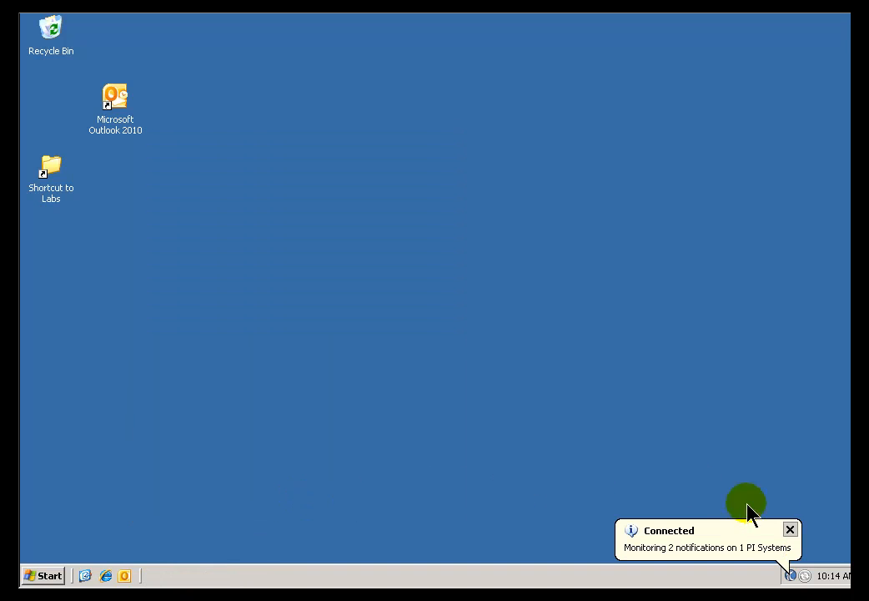
mouse_move(791, 530)
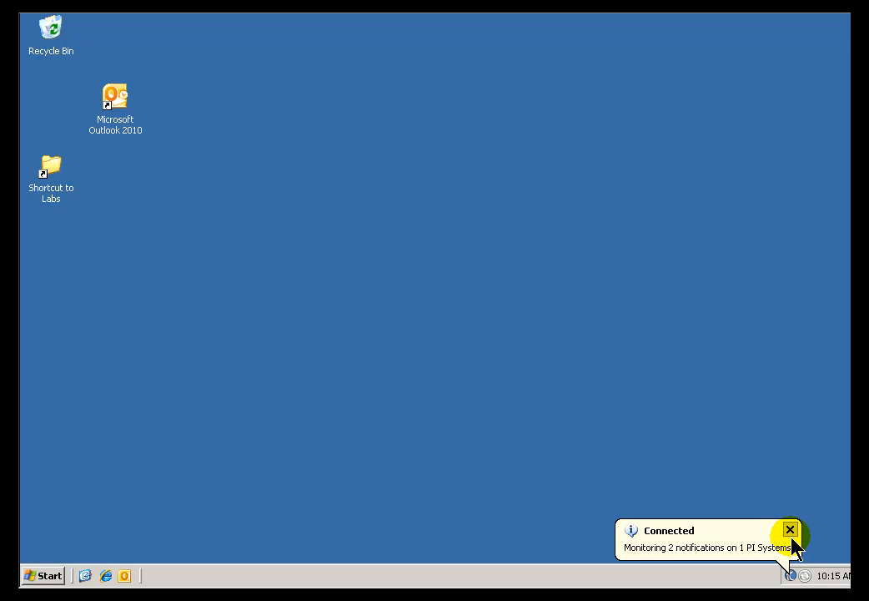
mouse_move(797, 574)
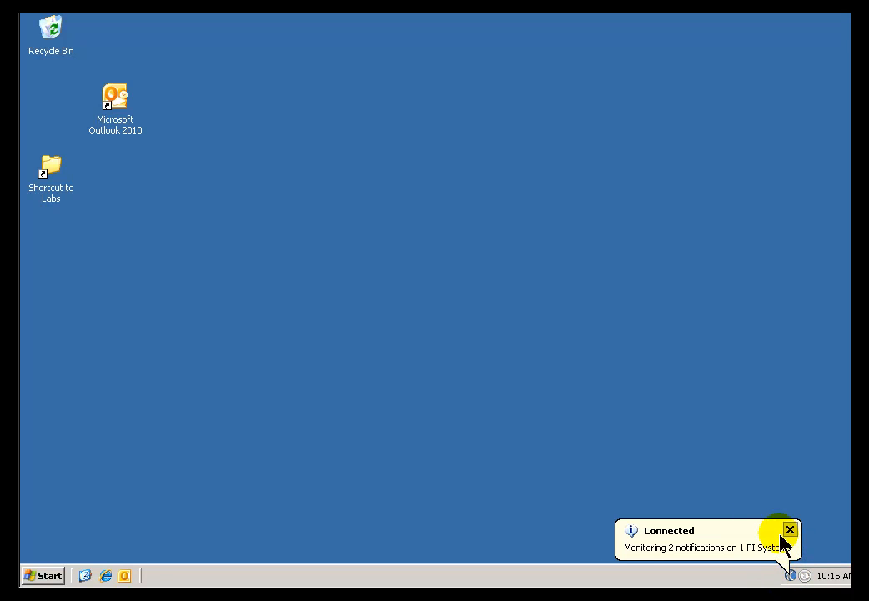
Dismiss the Connected balloon so only the desktop remains
left_click(789, 531)
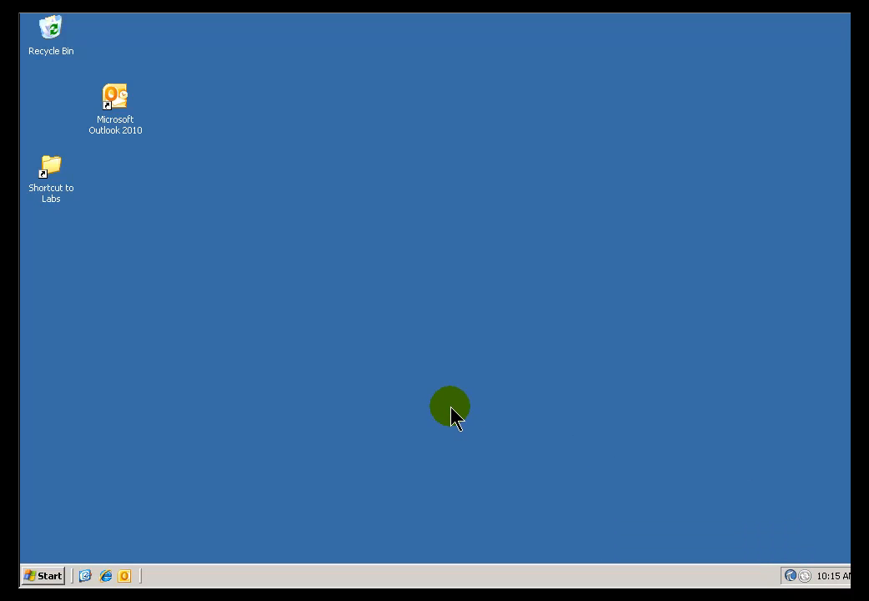
mouse_move(787, 576)
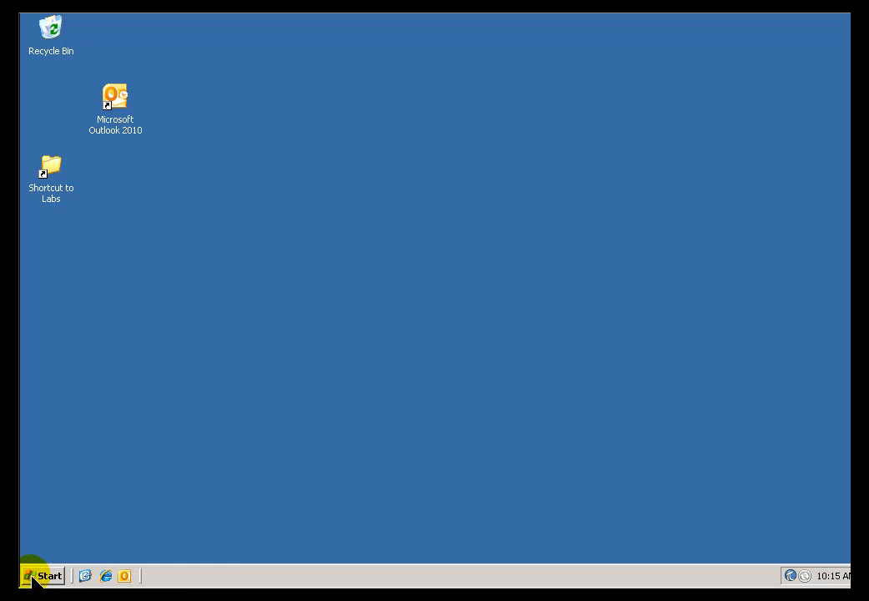
Launch PI System Management Tools from Start > Programs > PI System
left_click(43, 576)
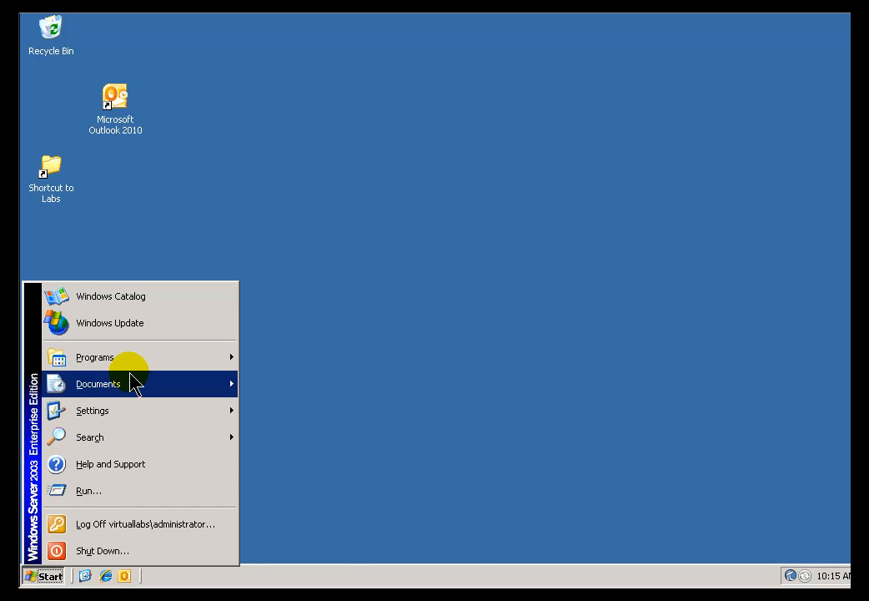
left_click(94, 357)
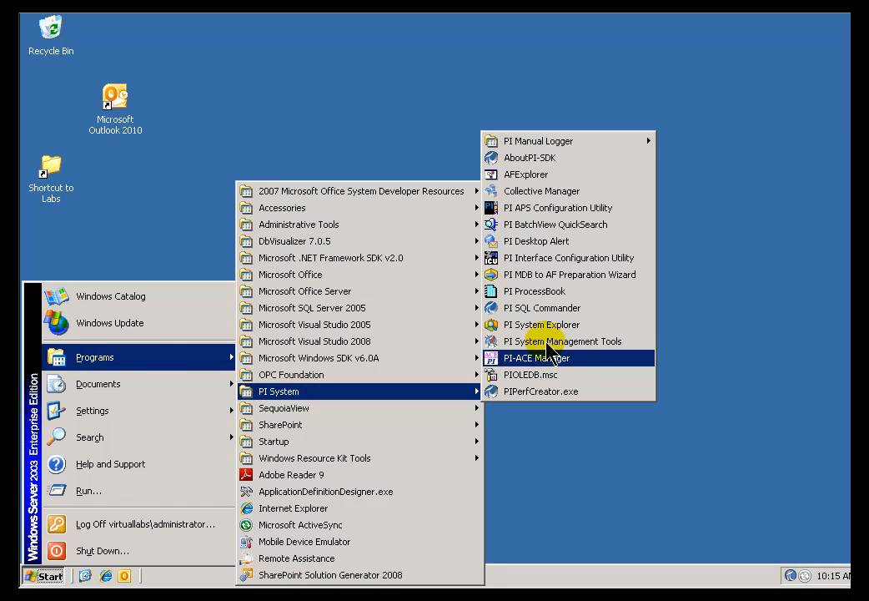
left_click(537, 357)
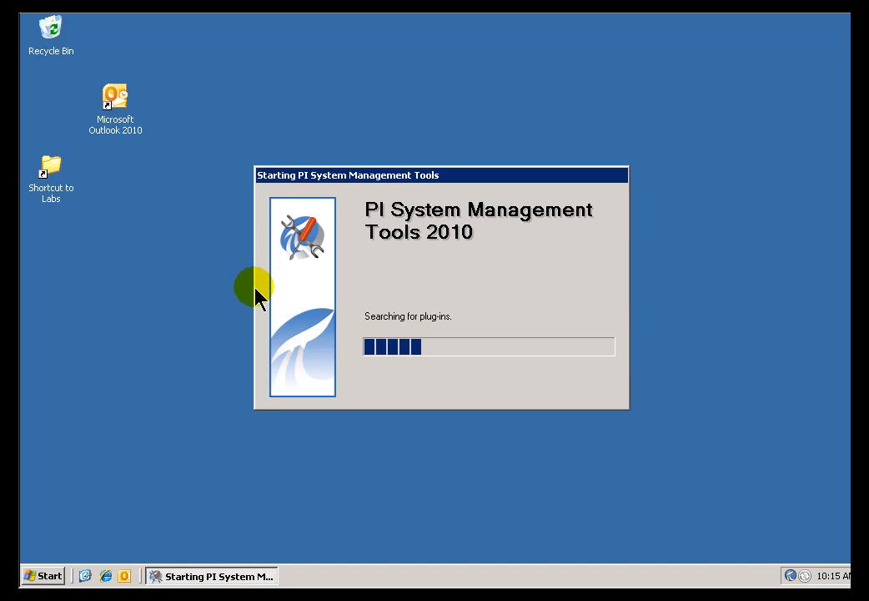
mouse_move(267, 301)
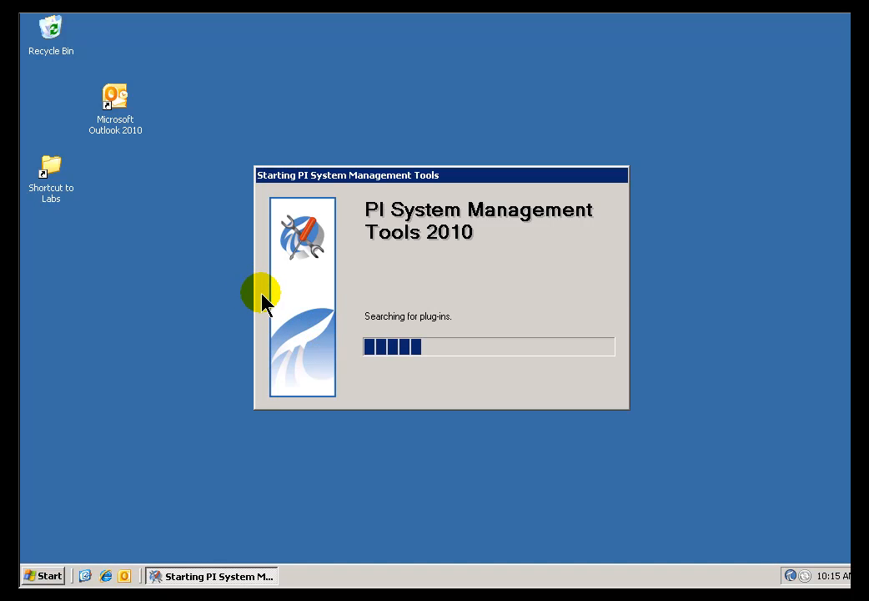
mouse_move(267, 280)
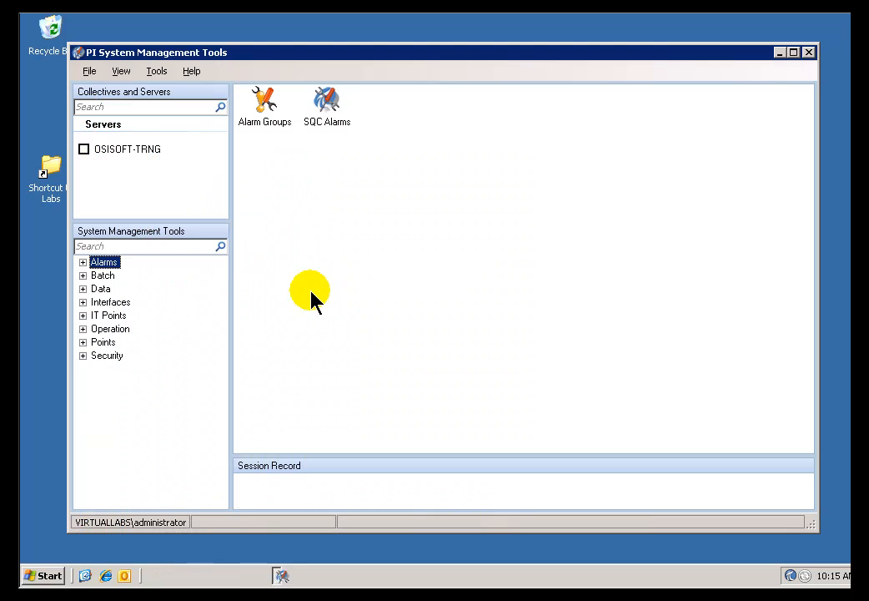
Connect to OSISOFT-TRNG, start Archive Editor and begin entering tag mycdt158
left_click(83, 148)
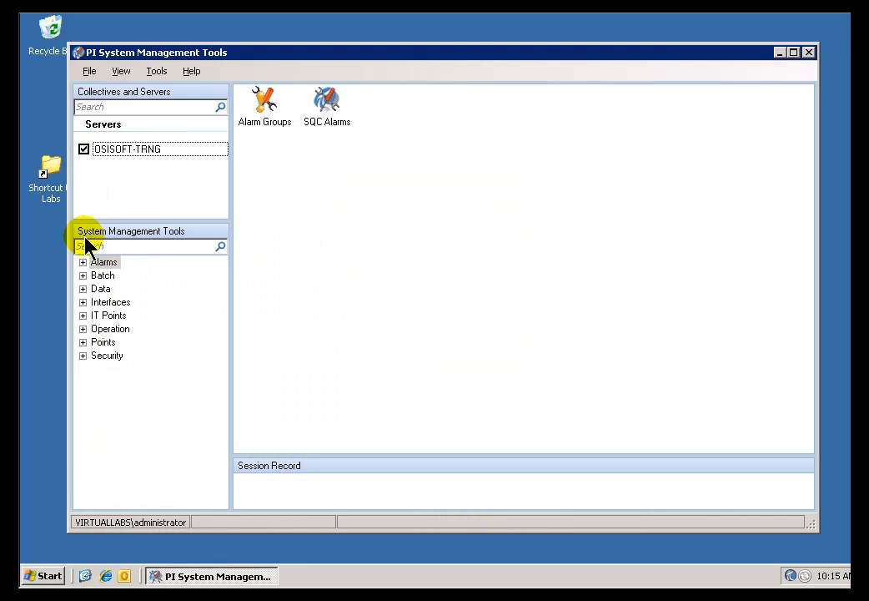
left_click(83, 287)
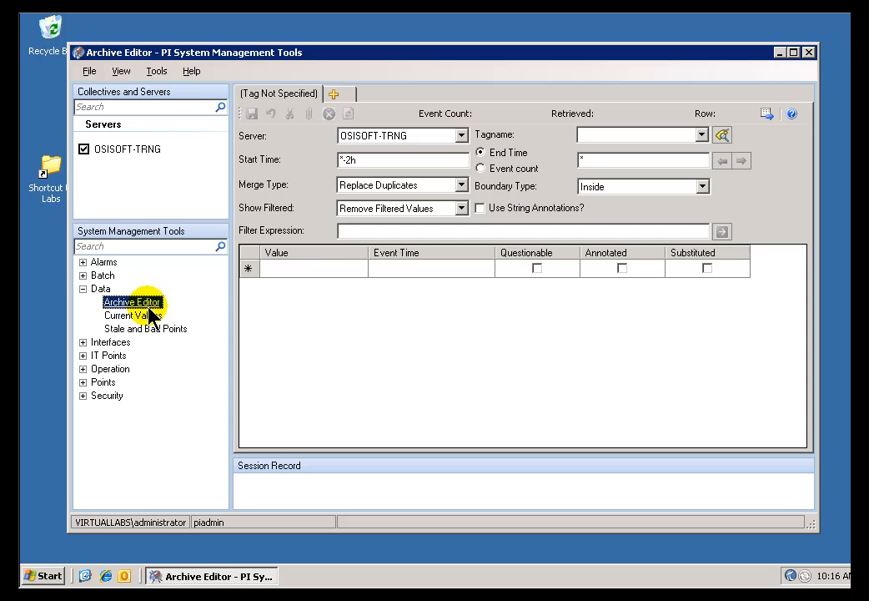
mouse_move(594, 142)
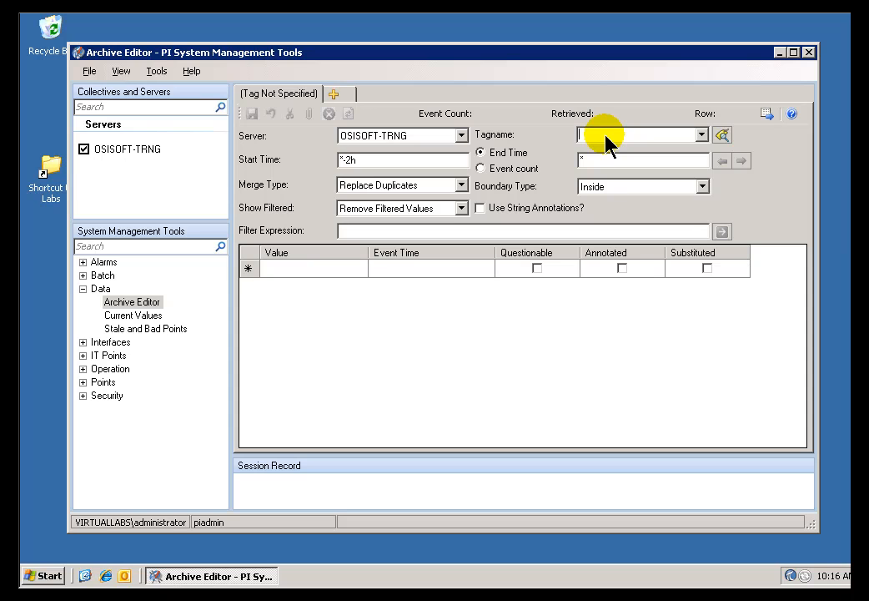
type("myu")
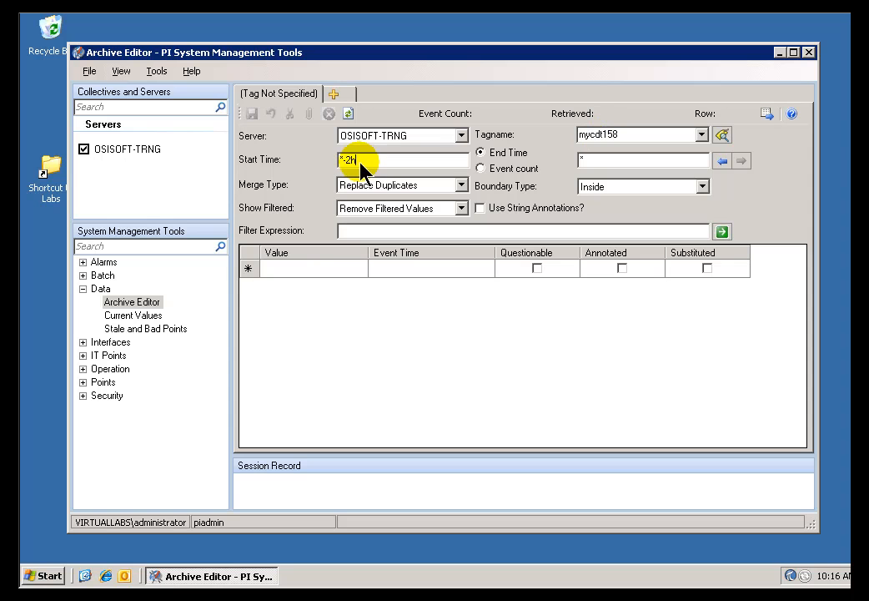
Retrieve mycdt158 values from *-2d and save a new archive value of 100, reaching 31 events
type("*-2d")
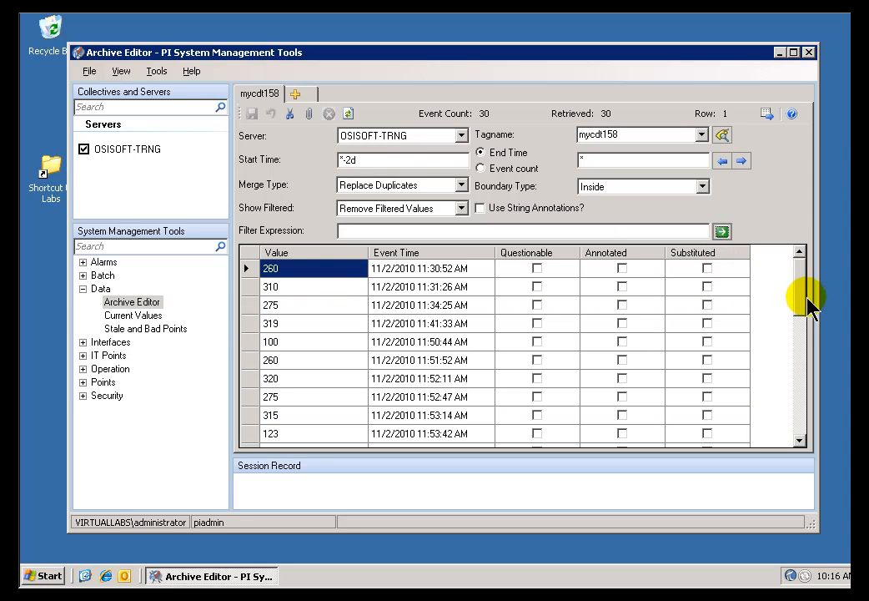
scroll("down", 3)
type("100")
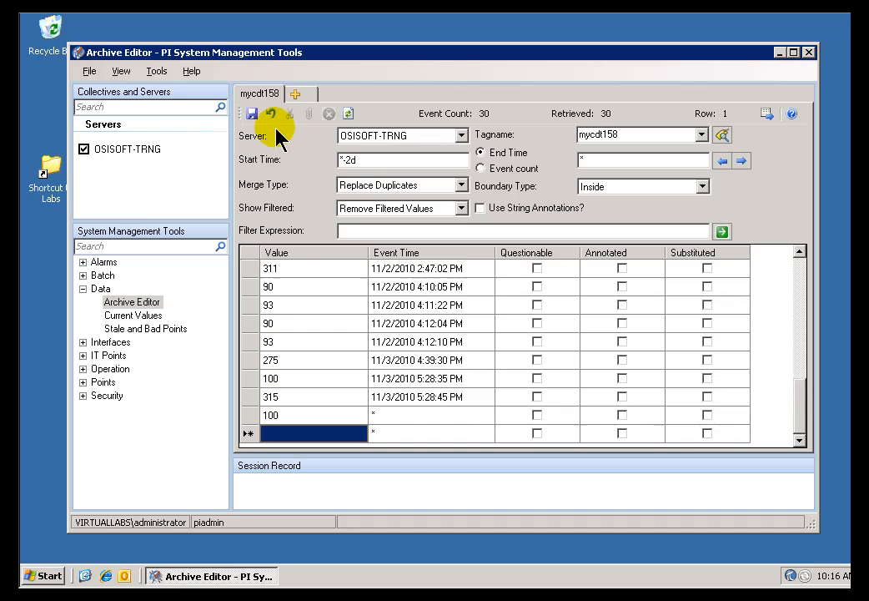
left_click(272, 114)
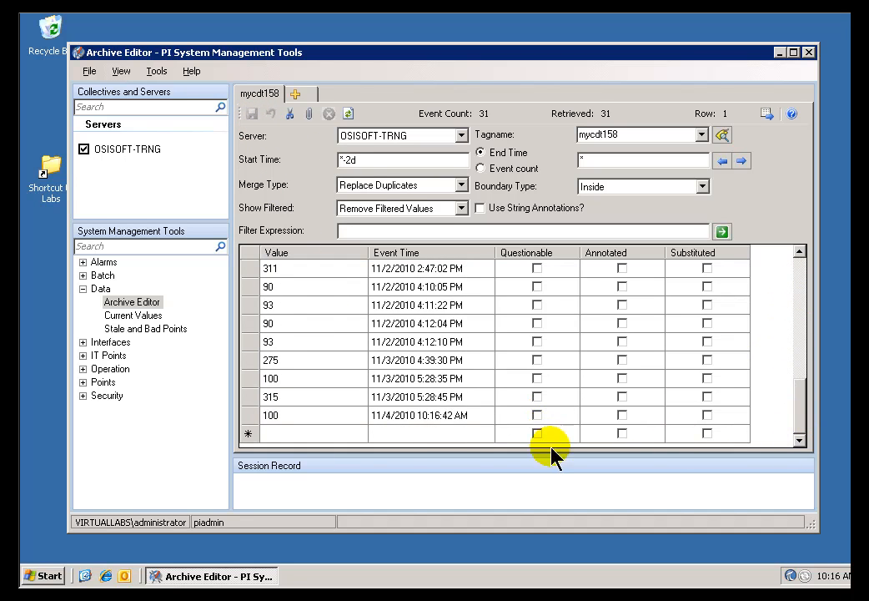
left_click(270, 414)
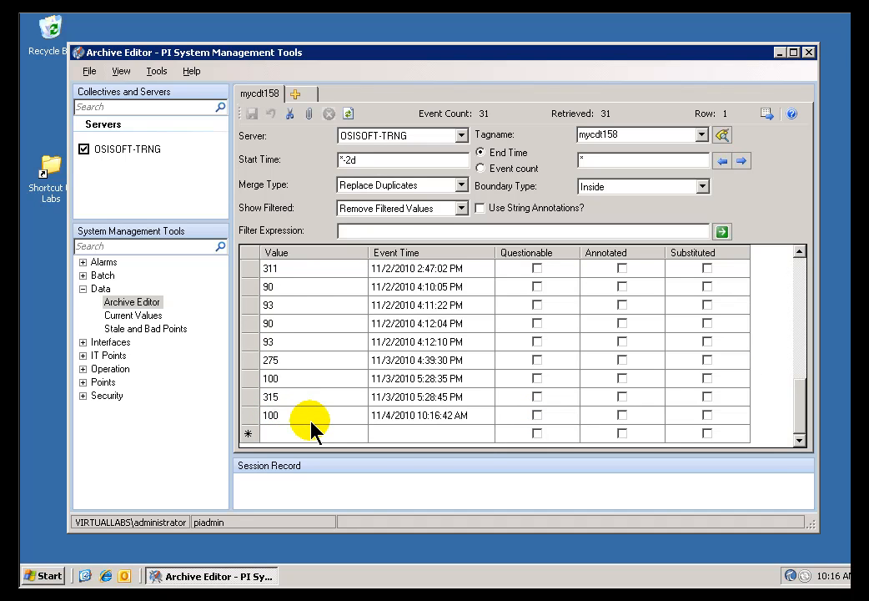
mouse_move(797, 576)
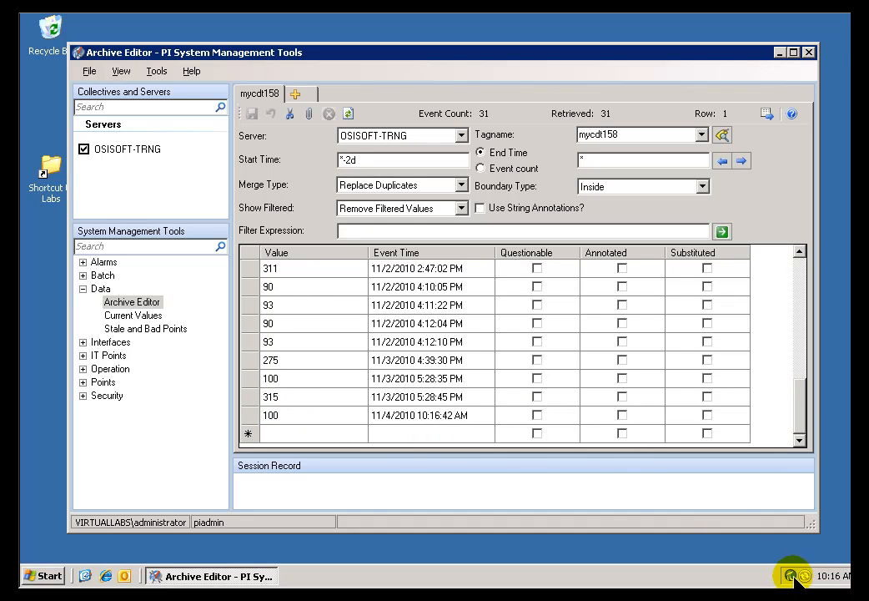
mouse_move(791, 575)
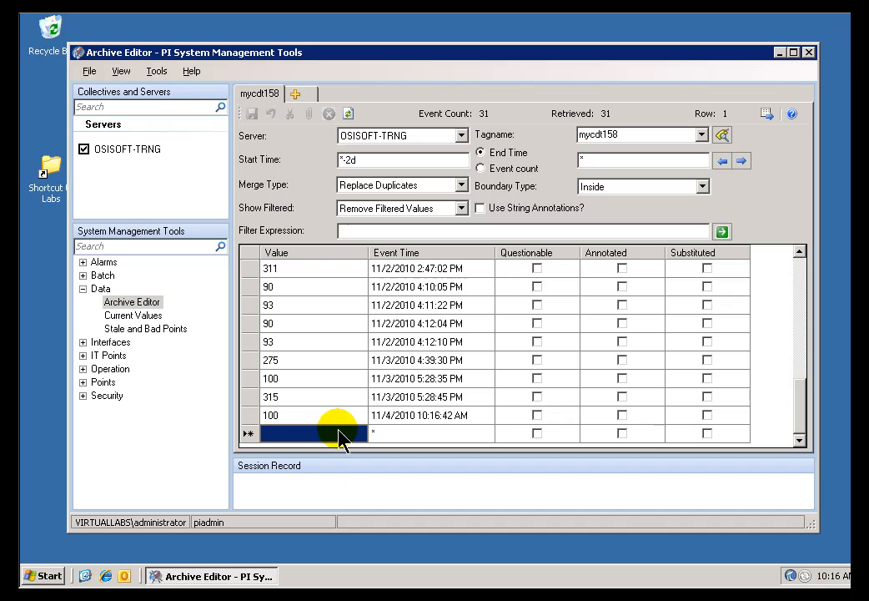
Save a new archive value of 265 for mycdt158, reaching 32 events and triggering an alert
type("265")
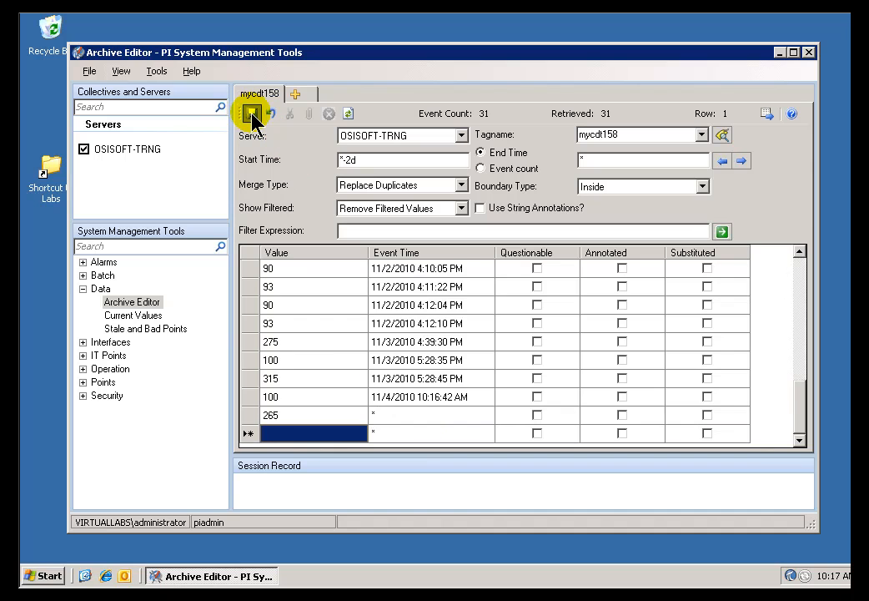
left_click(250, 113)
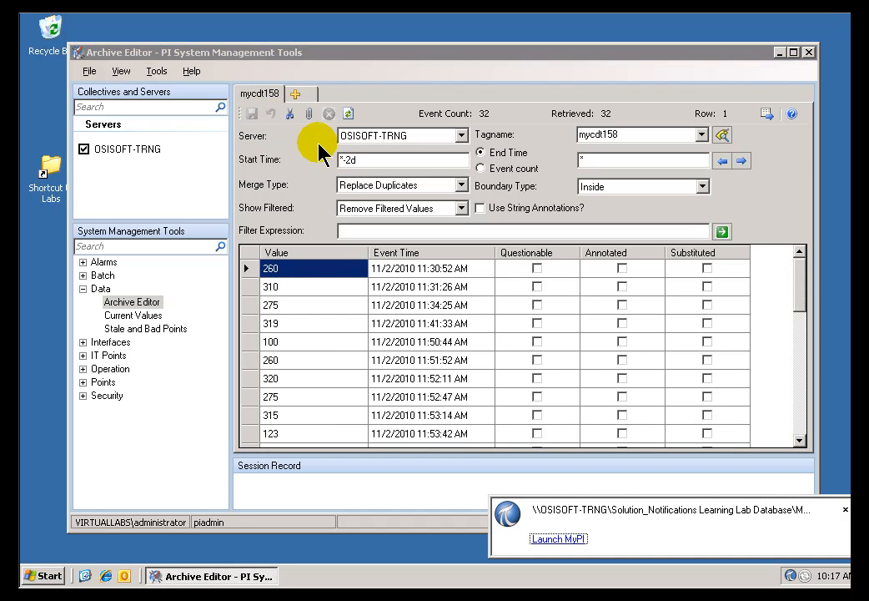
mouse_move(682, 518)
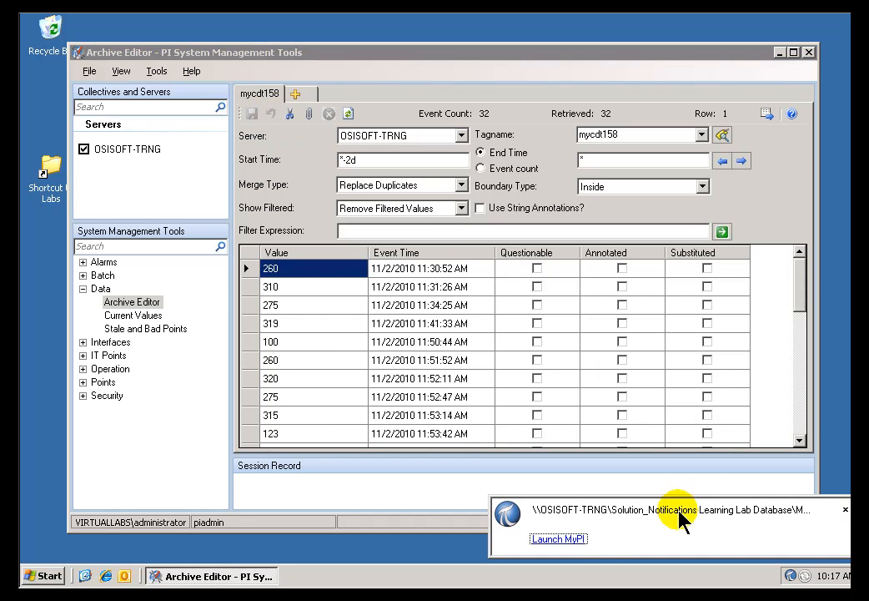
mouse_move(636, 528)
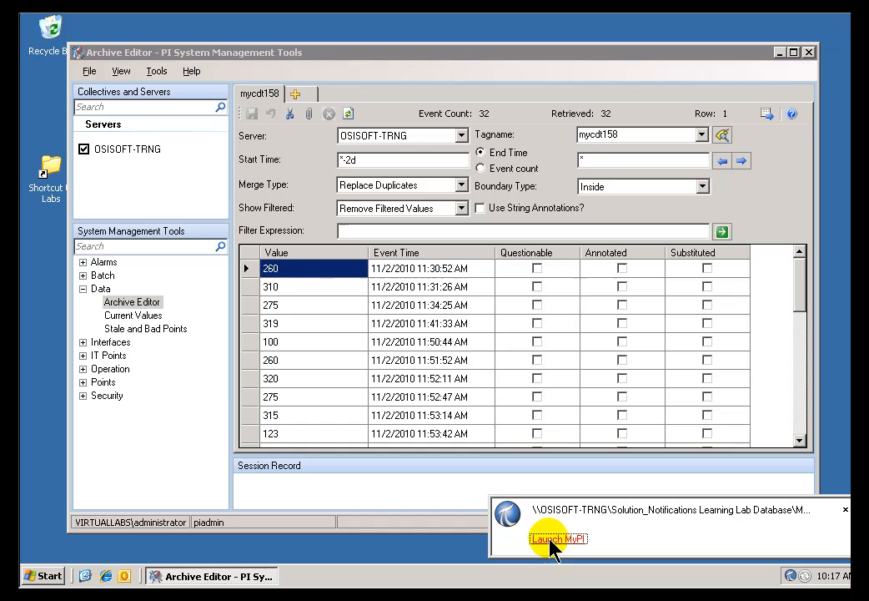
Launch MyPI Viewer from the alert and select the MyNot1 notification
left_click(557, 537)
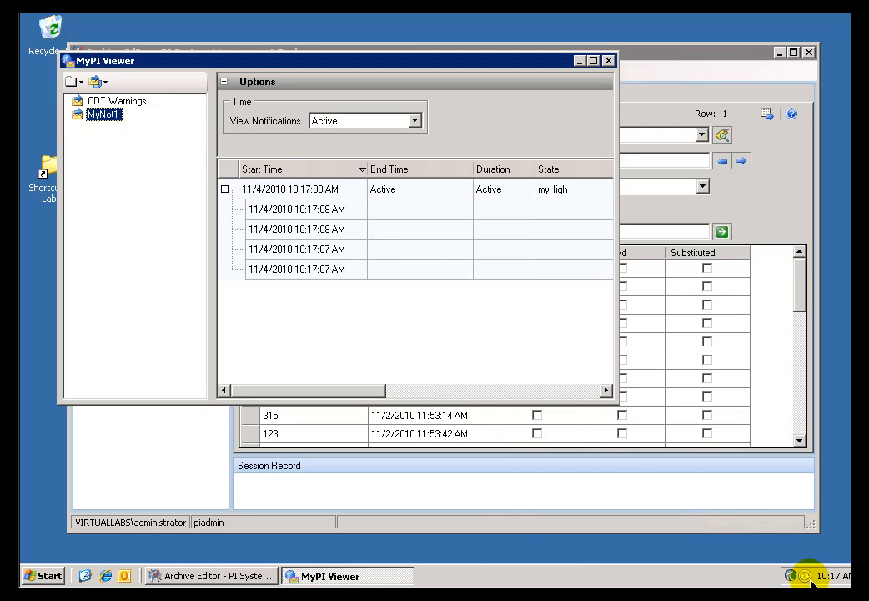
mouse_move(785, 576)
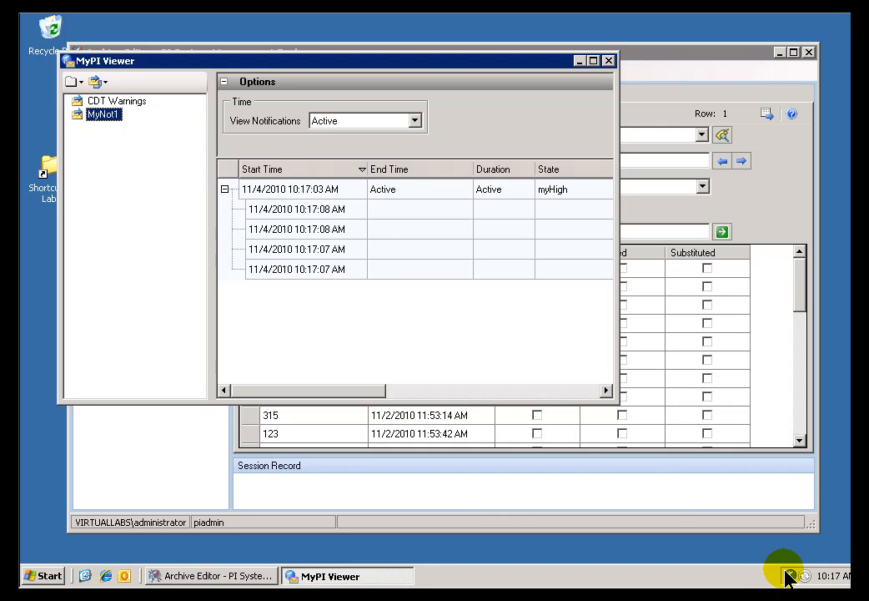
mouse_move(130, 153)
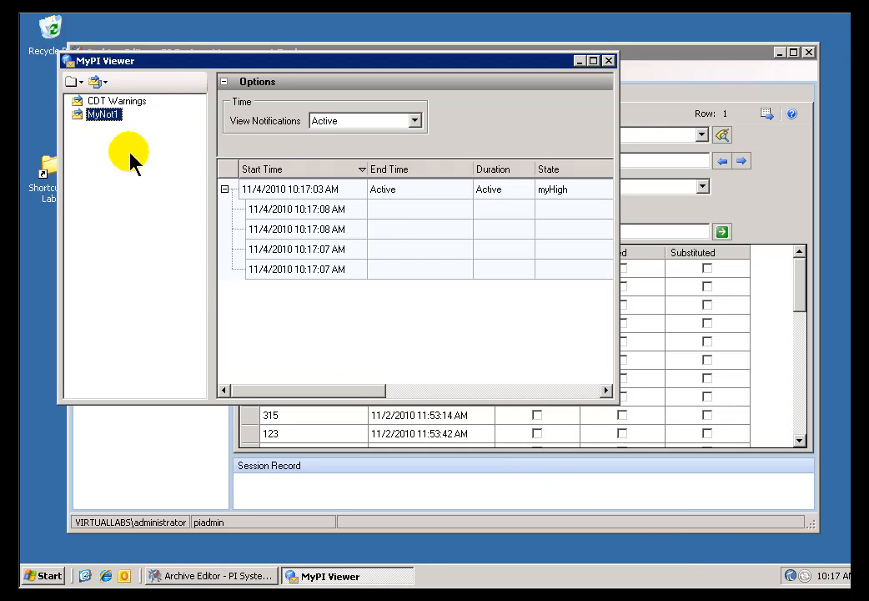
left_click(117, 100)
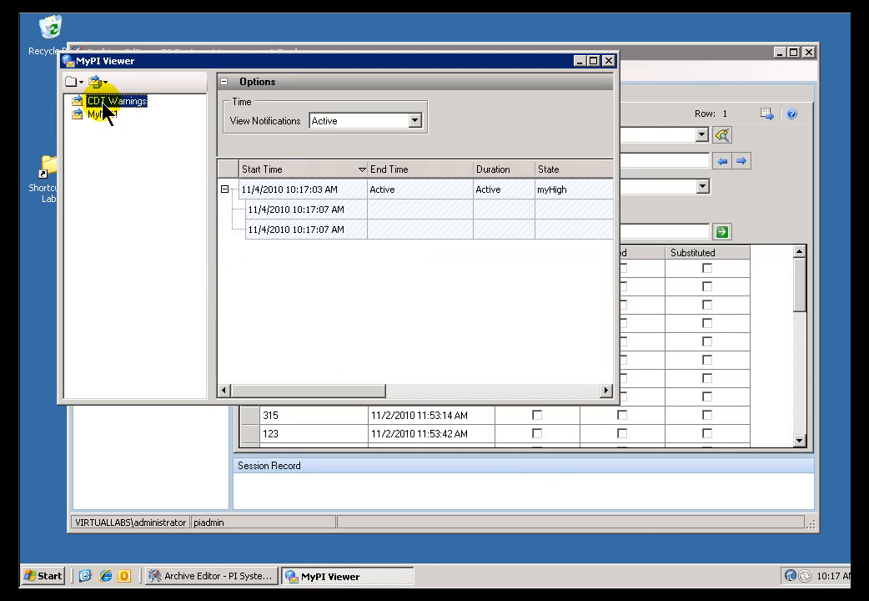
left_click(104, 114)
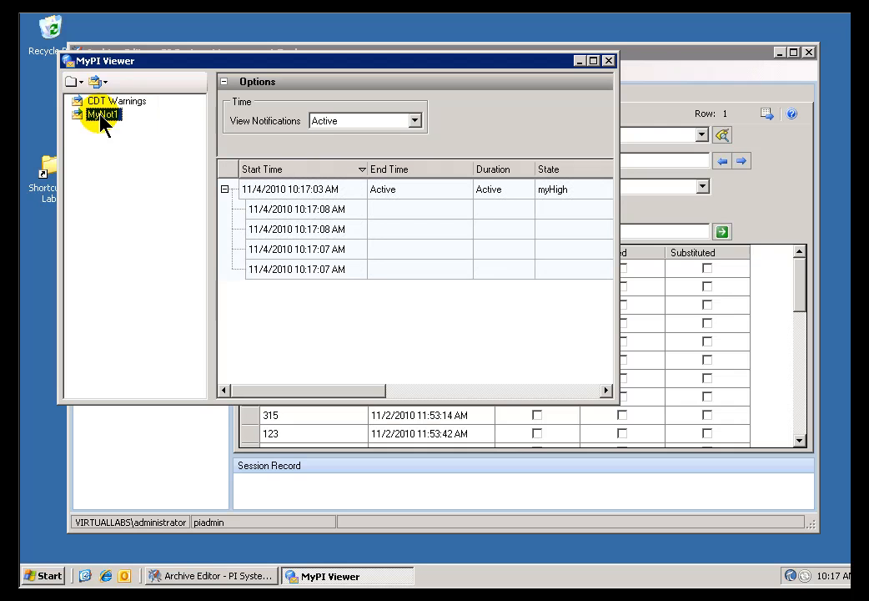
left_click(117, 100)
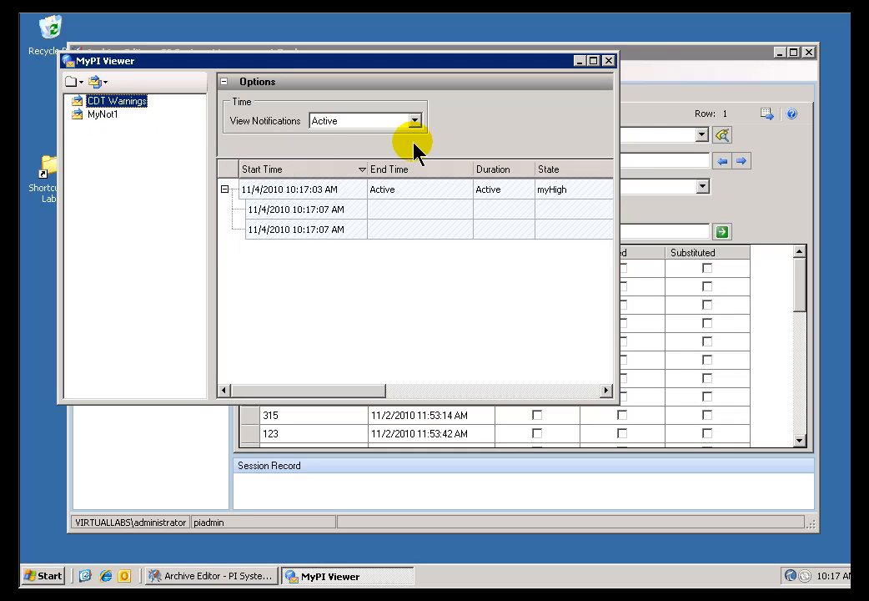
left_click(103, 113)
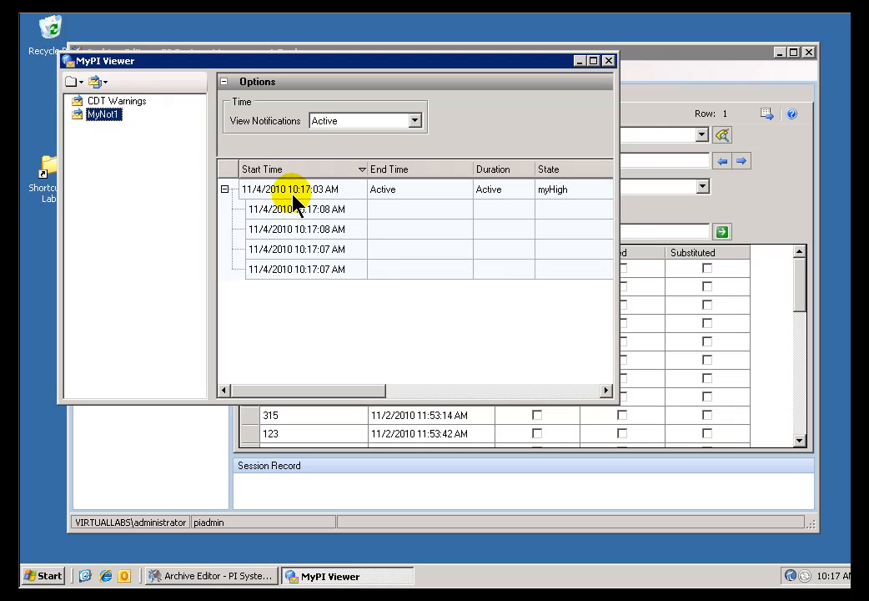
left_click(224, 189)
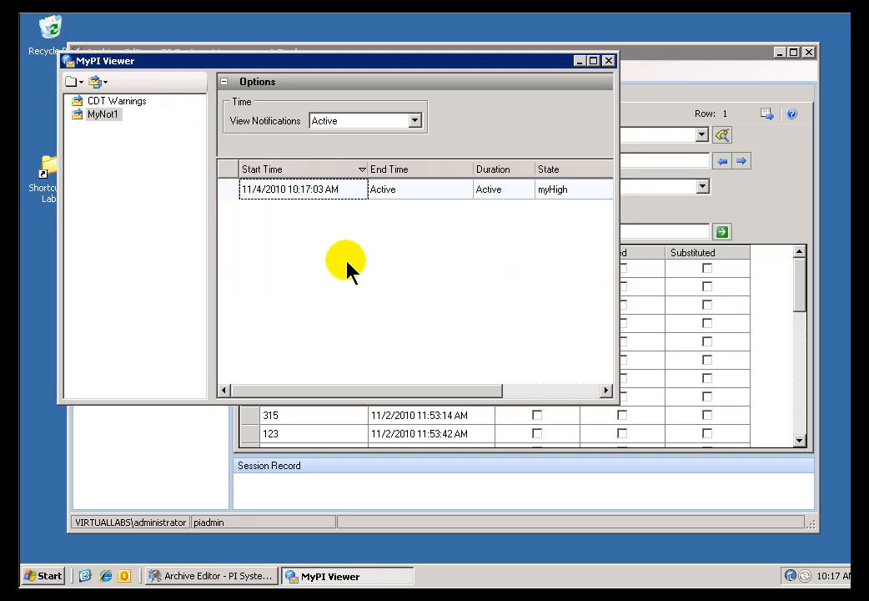
Switch View Notifications to Recent and show contact events under each notification
left_click(414, 120)
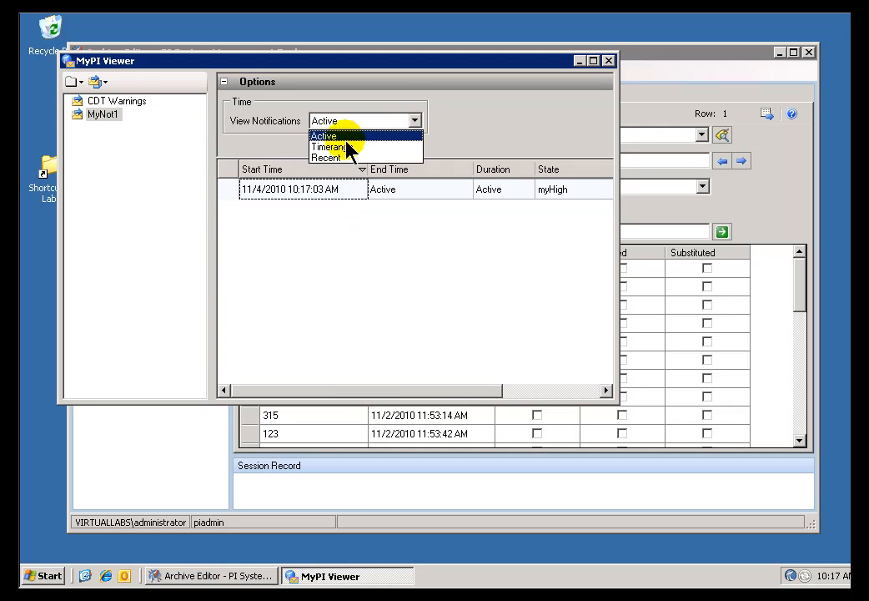
left_click(327, 157)
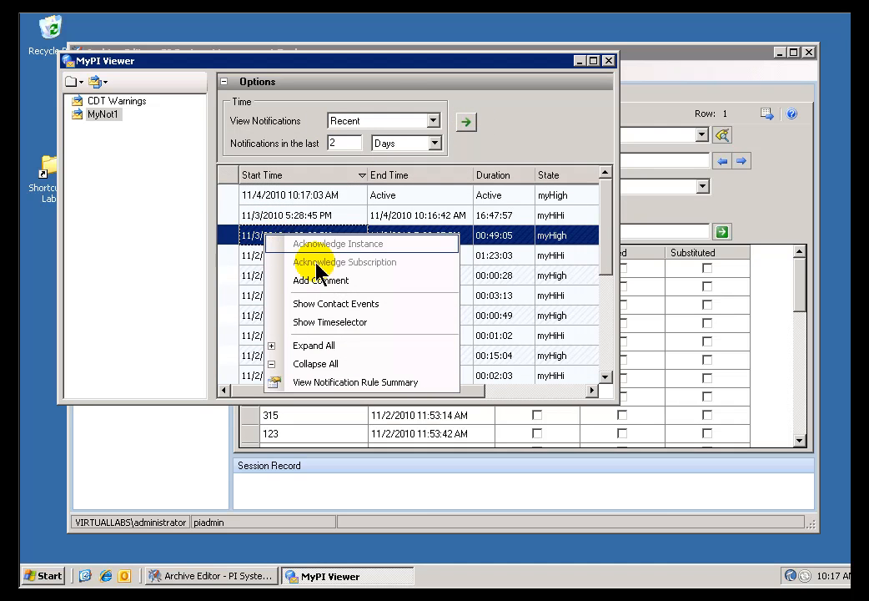
mouse_move(336, 304)
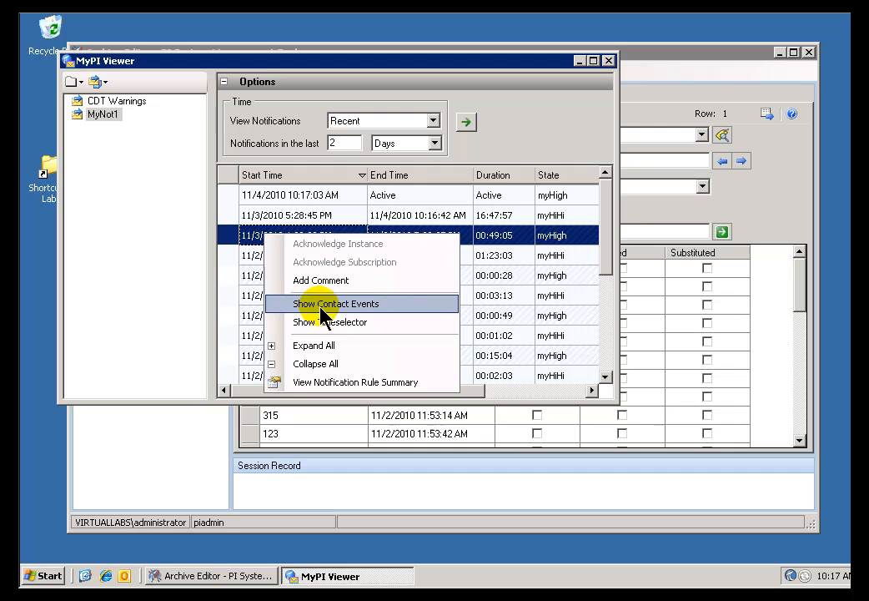
left_click(337, 303)
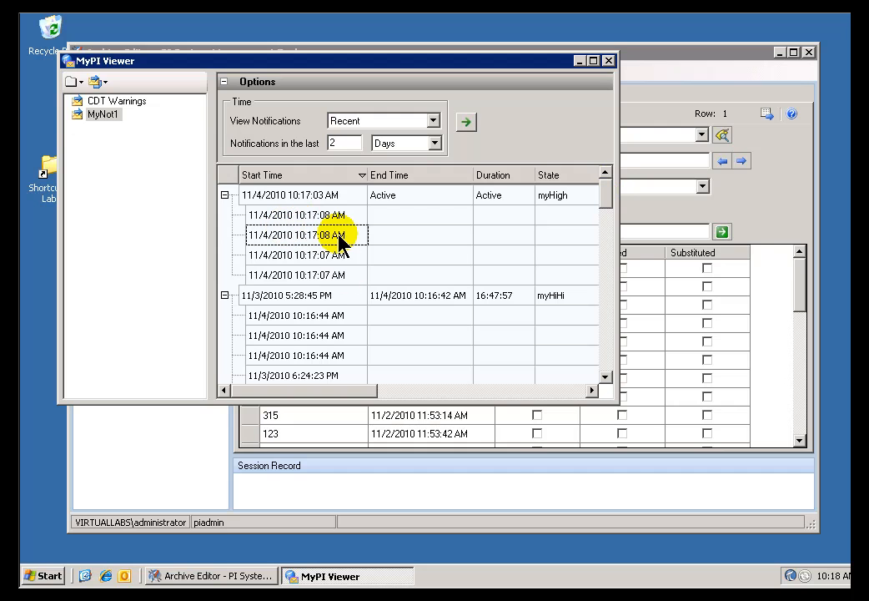
mouse_move(147, 134)
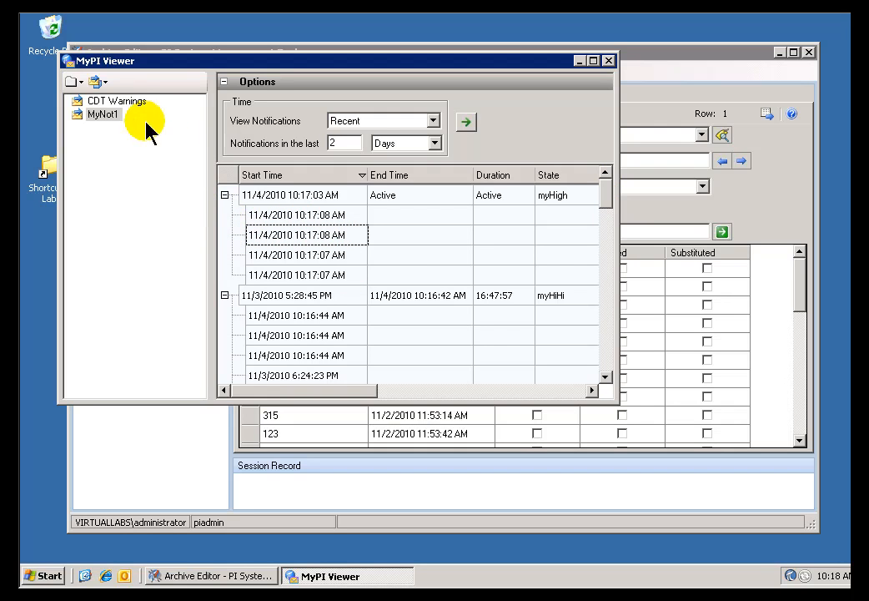
Set the display to Notification Name and Full Path to Target Element
left_click(97, 80)
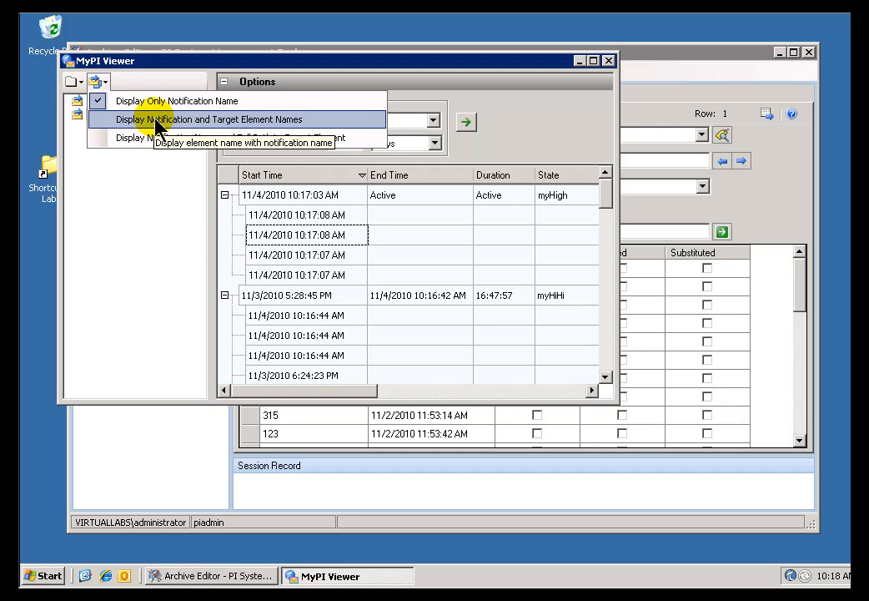
left_click(213, 121)
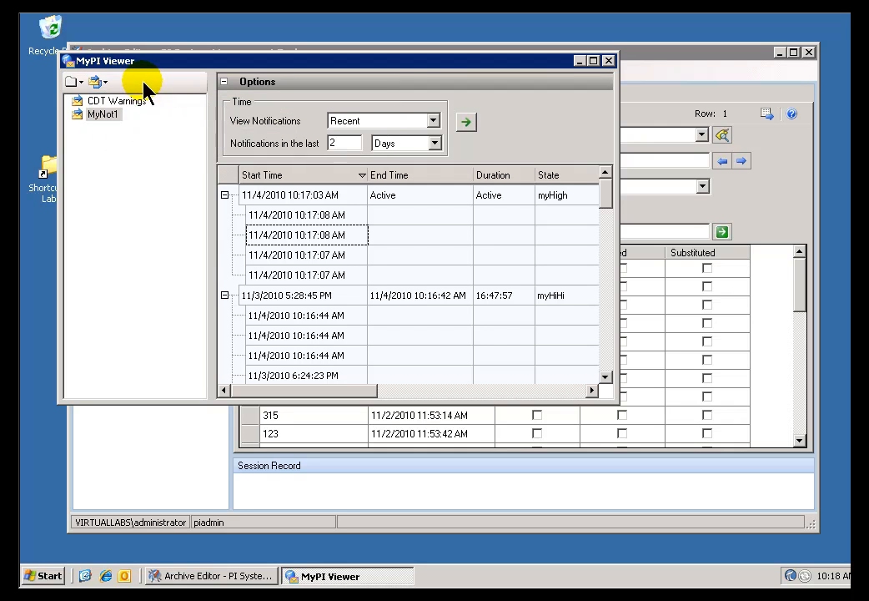
right_click(289, 194)
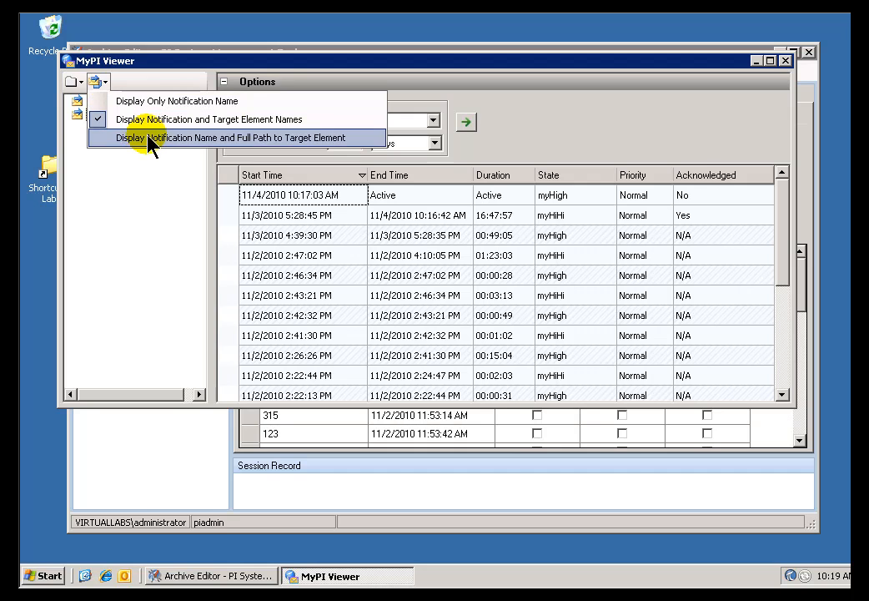
left_click(237, 137)
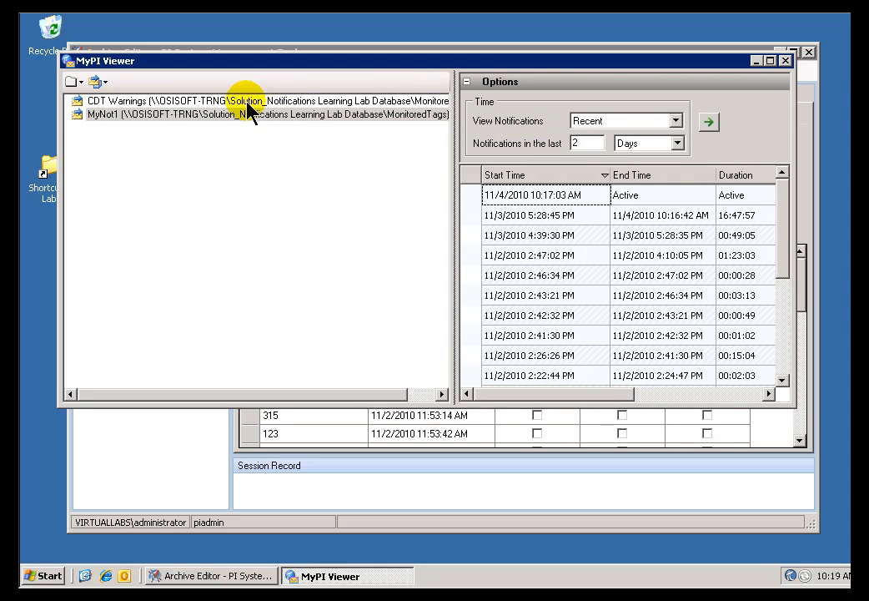
mouse_move(454, 158)
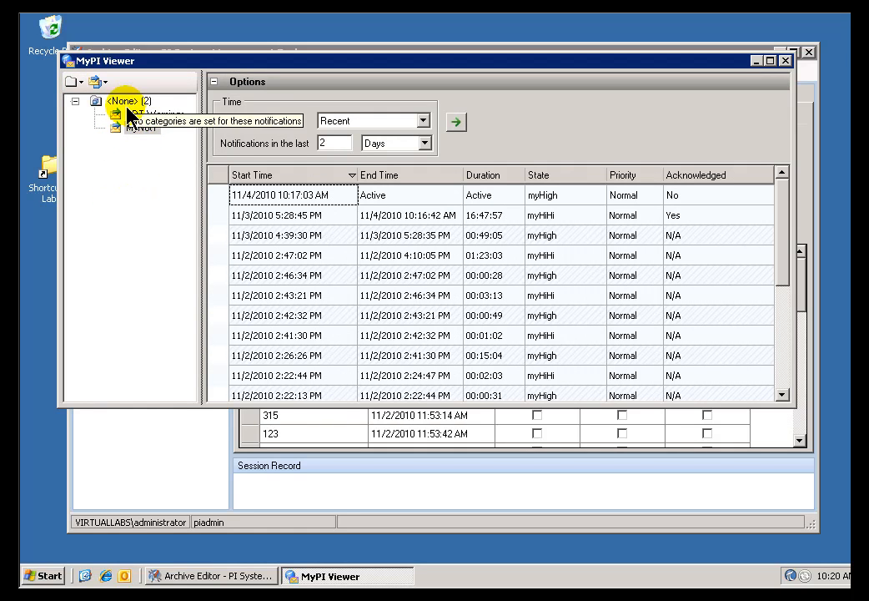
Group notifications by status and refresh so CDT Warnings and MyNot1 show under Running
left_click(93, 82)
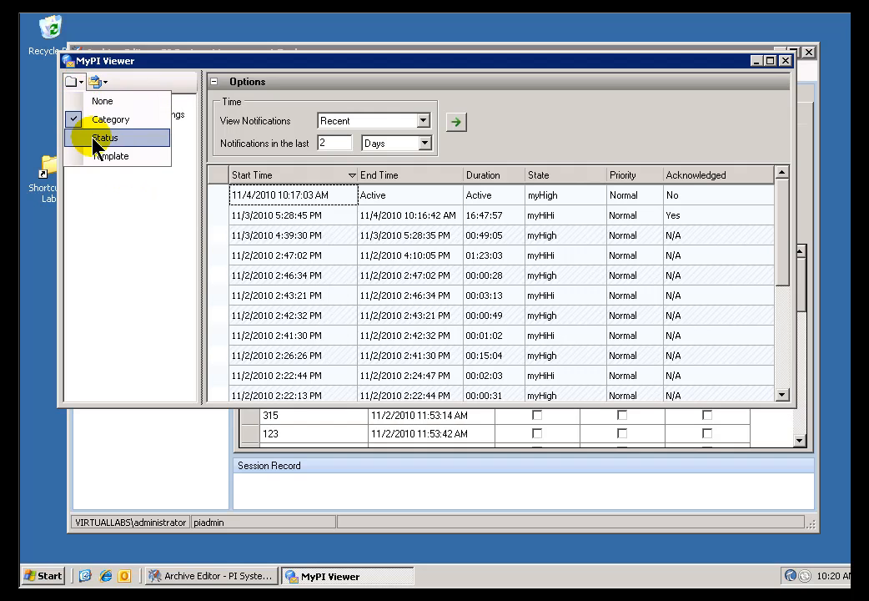
left_click(103, 137)
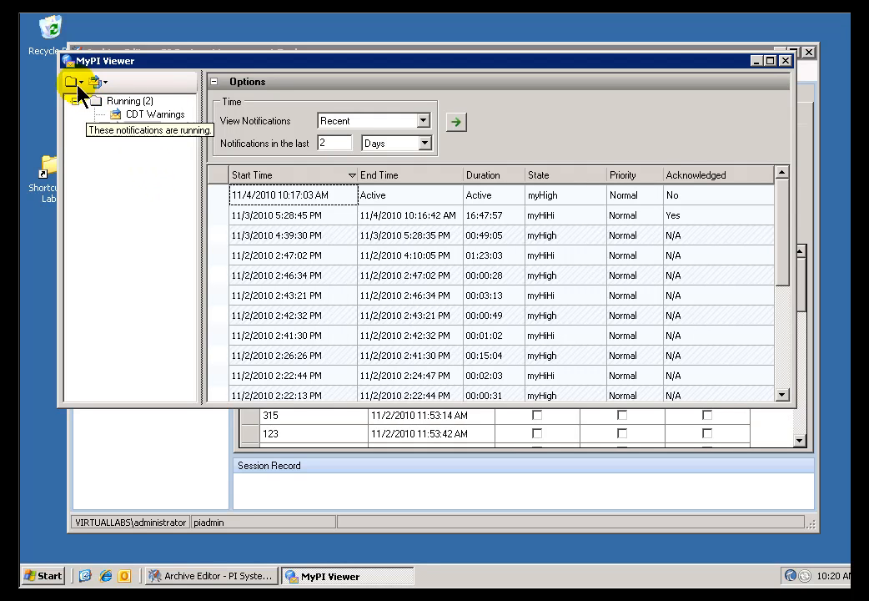
left_click(76, 102)
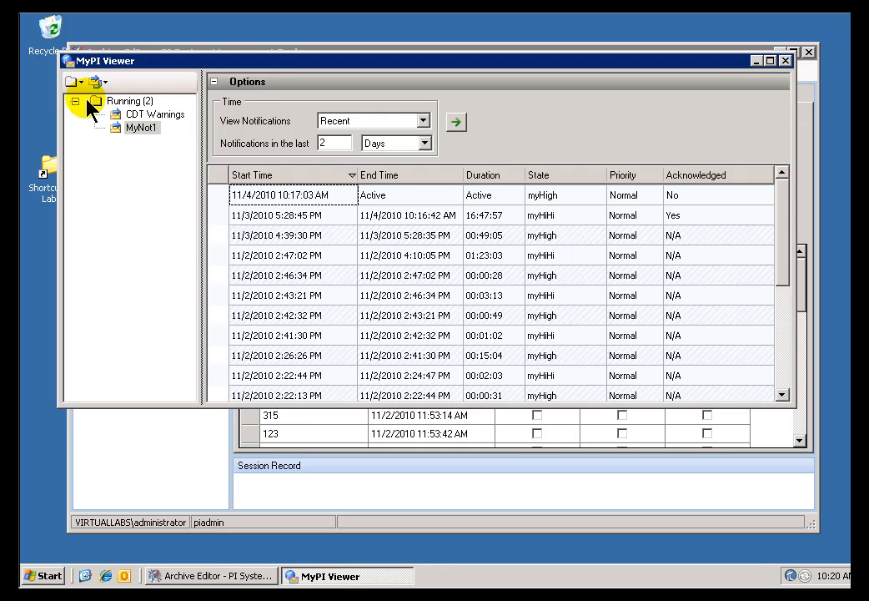
mouse_move(175, 153)
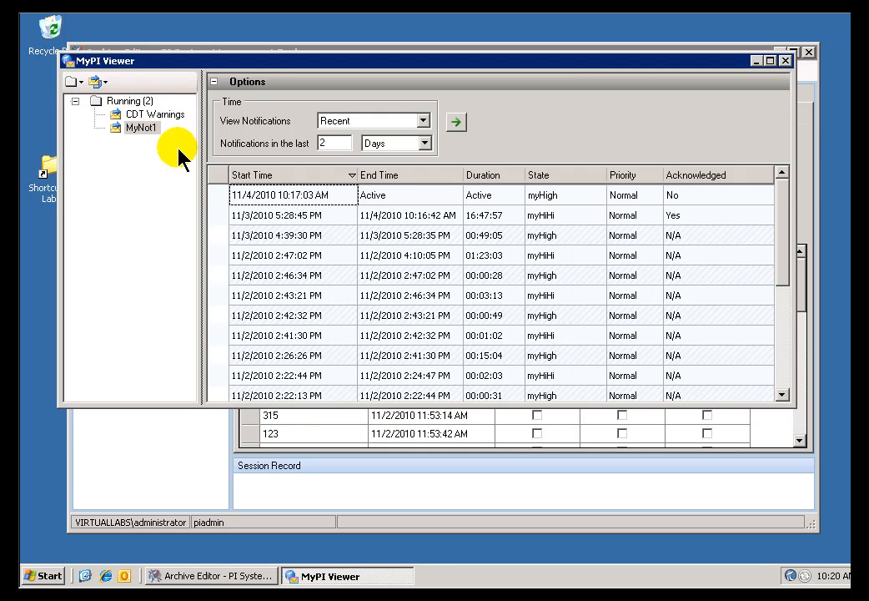
mouse_move(100, 117)
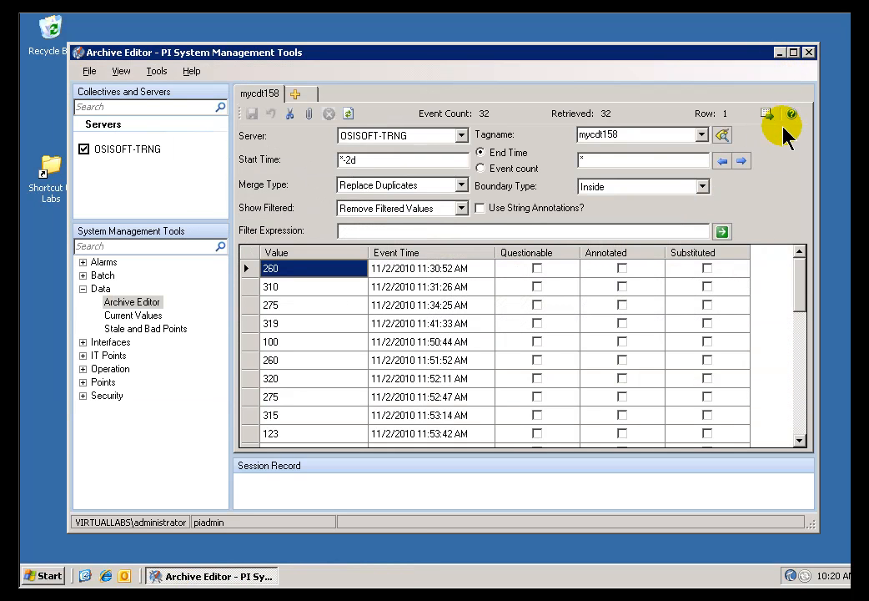
mouse_move(785, 52)
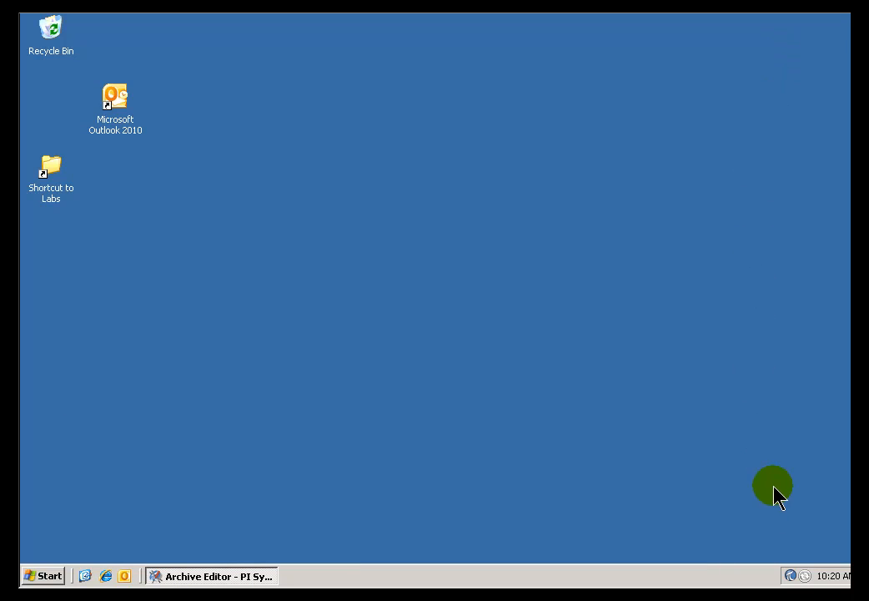
mouse_move(791, 576)
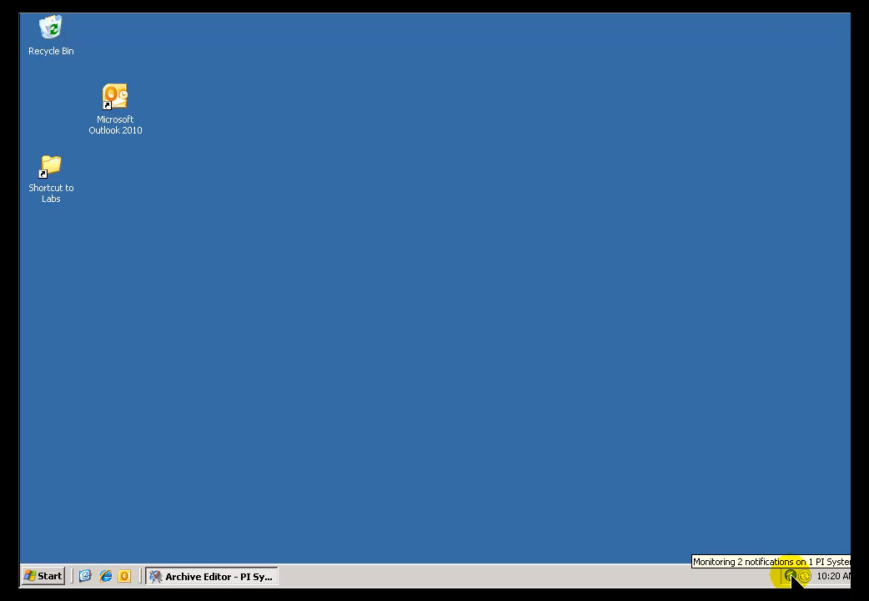
Bring up alert preferences from the tray icon, preview a sample alert, then go to Sounds settings
left_click(791, 575)
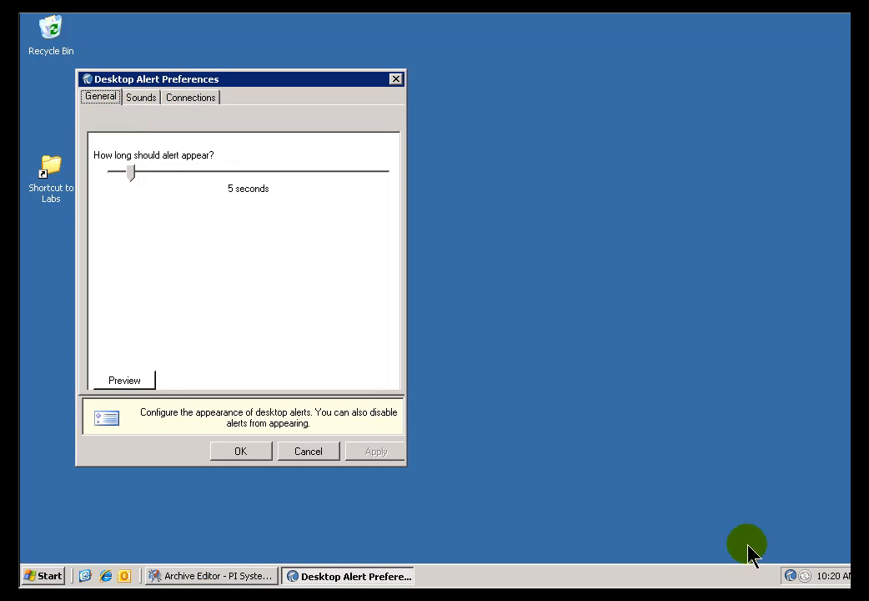
mouse_move(158, 192)
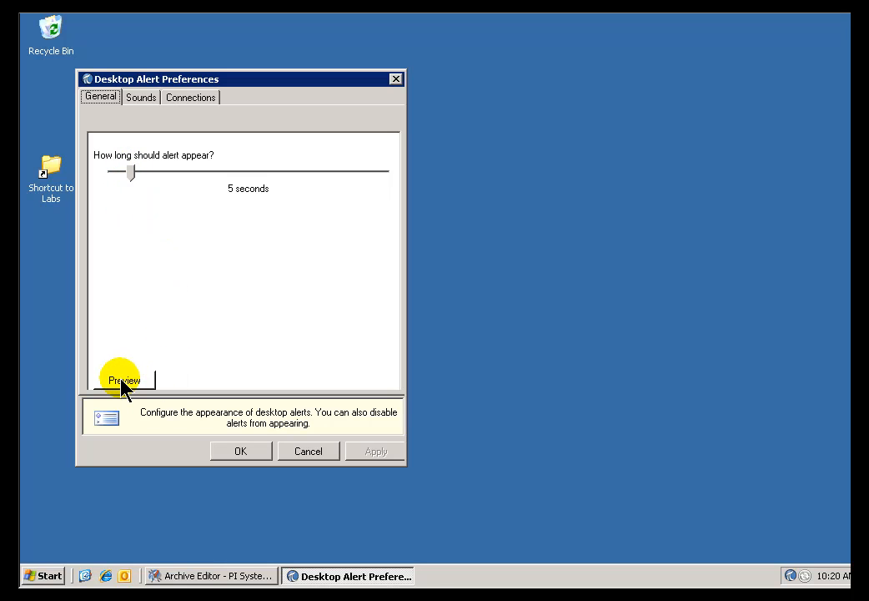
left_click(123, 380)
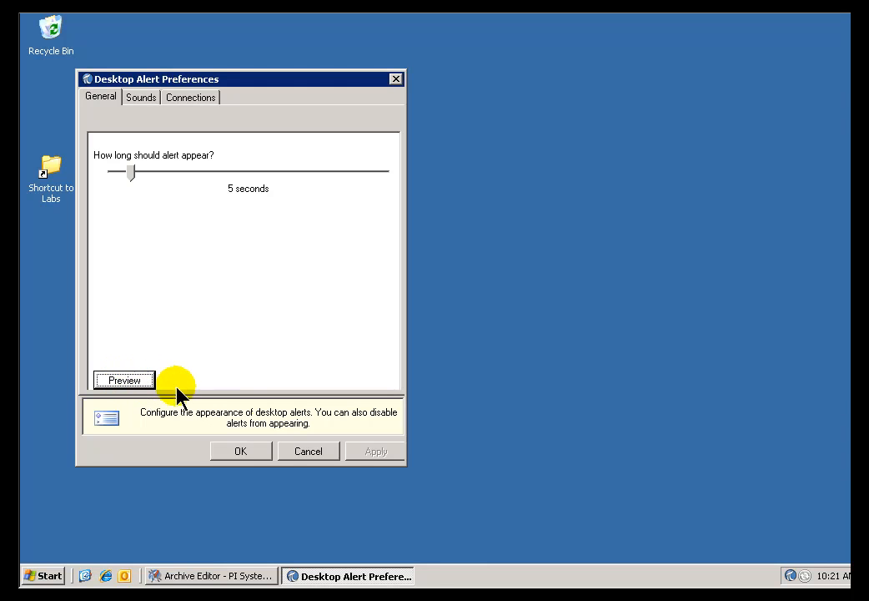
left_click(141, 97)
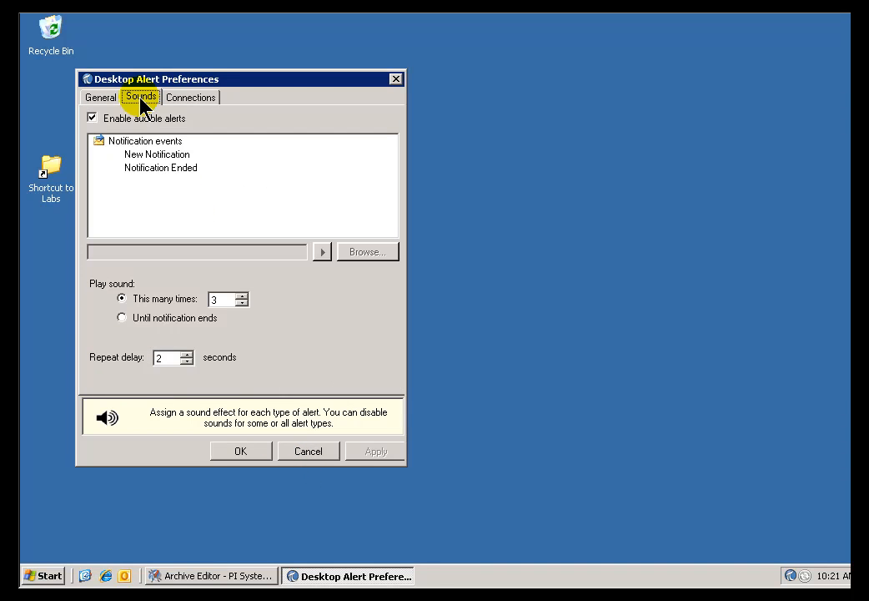
mouse_move(250, 316)
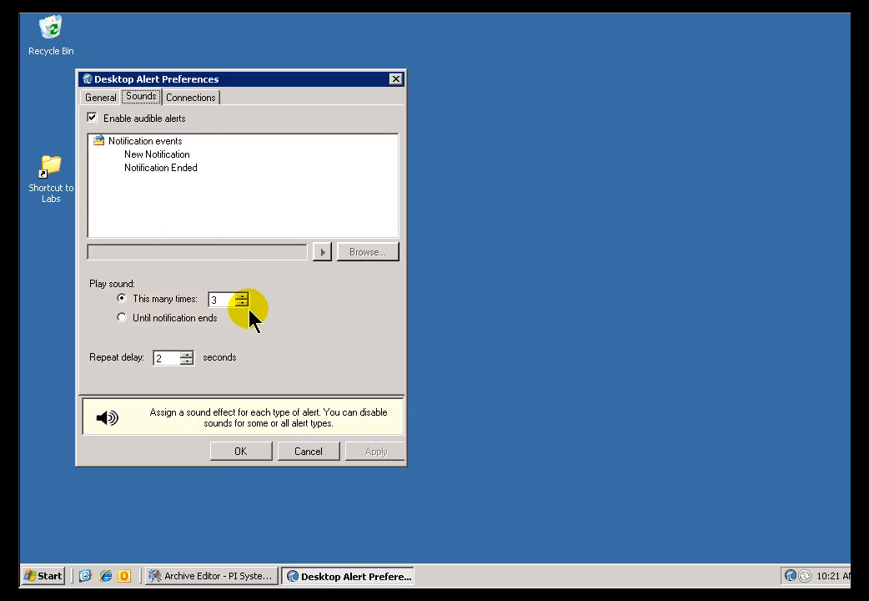
mouse_move(137, 159)
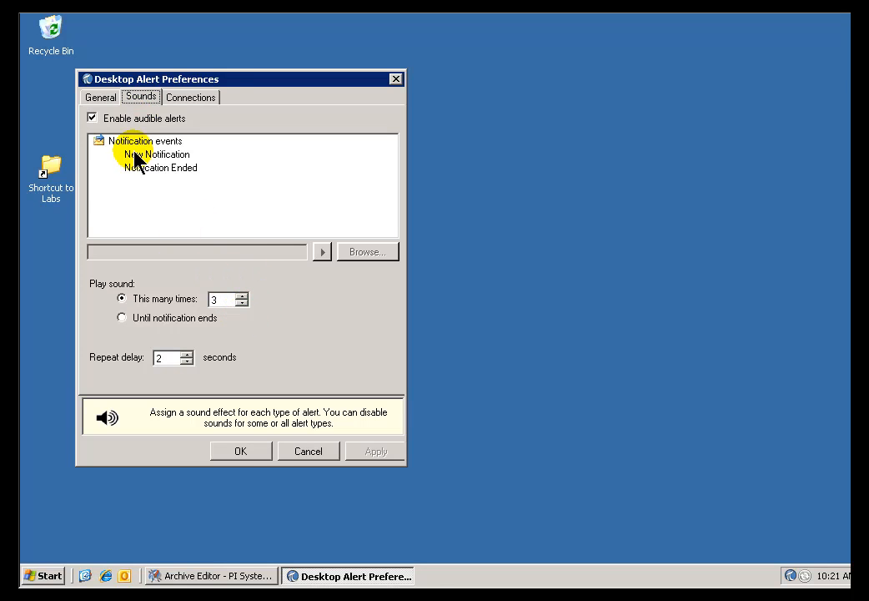
Choose the New Notification event in the sound settings
left_click(157, 154)
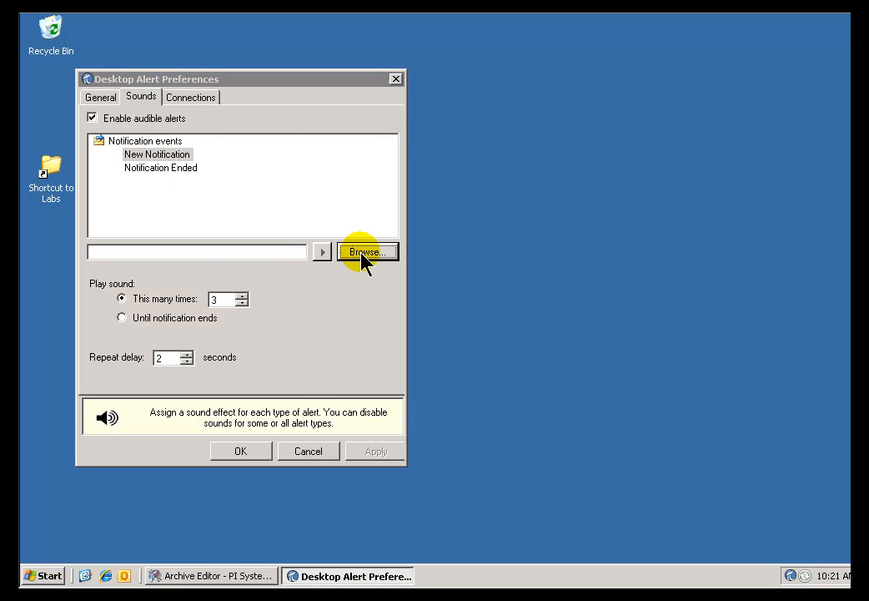
Browse to C:\WINDOWS\Media and assign ding.wav as the new-notification sound
left_click(364, 252)
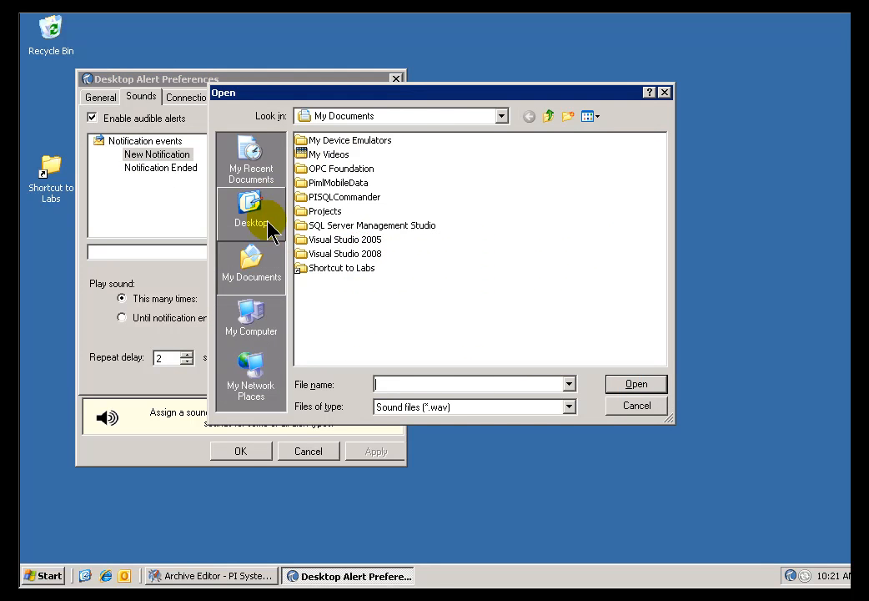
left_click(250, 320)
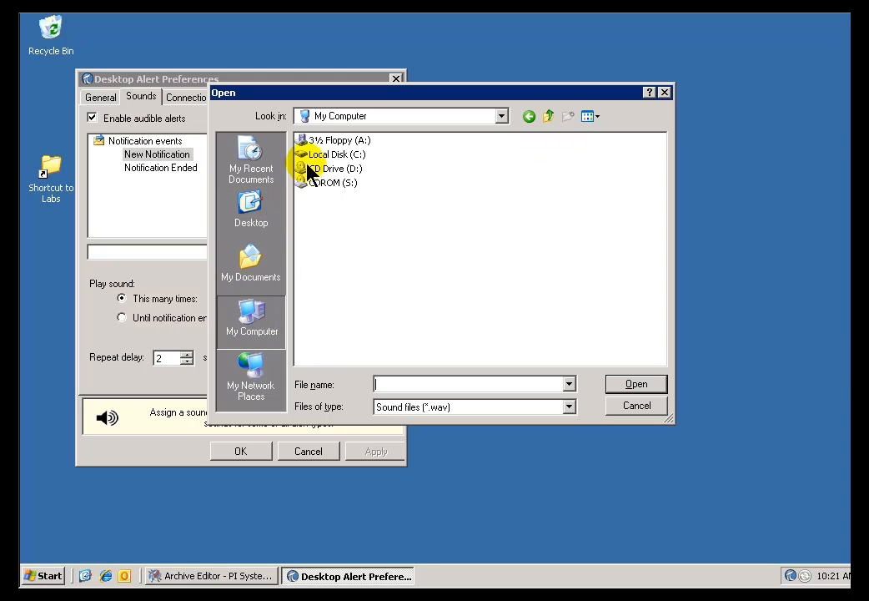
double_click(336, 153)
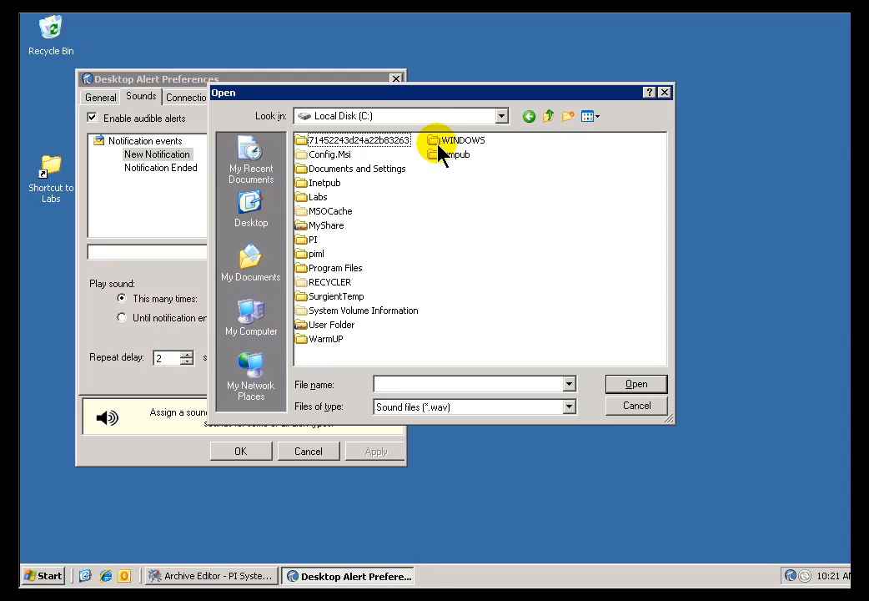
left_click(464, 140)
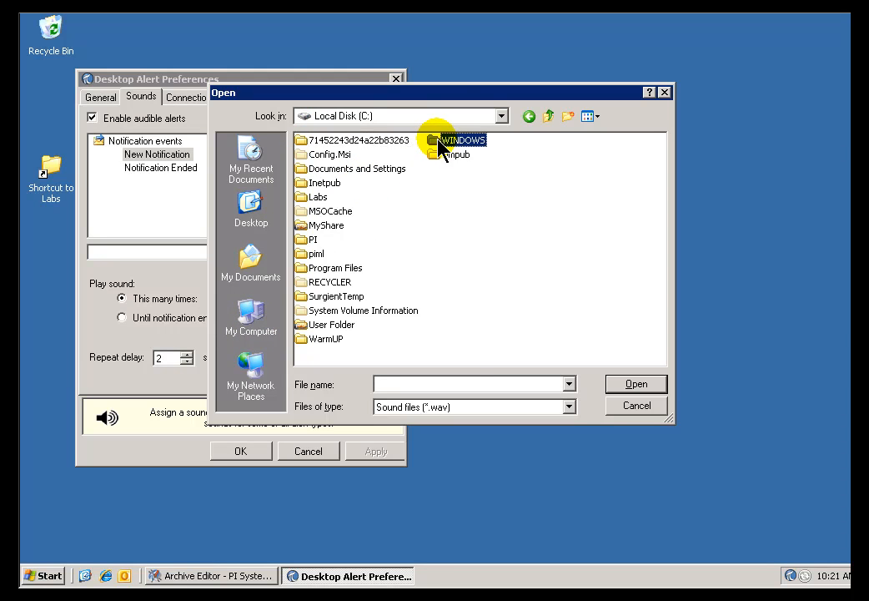
double_click(464, 140)
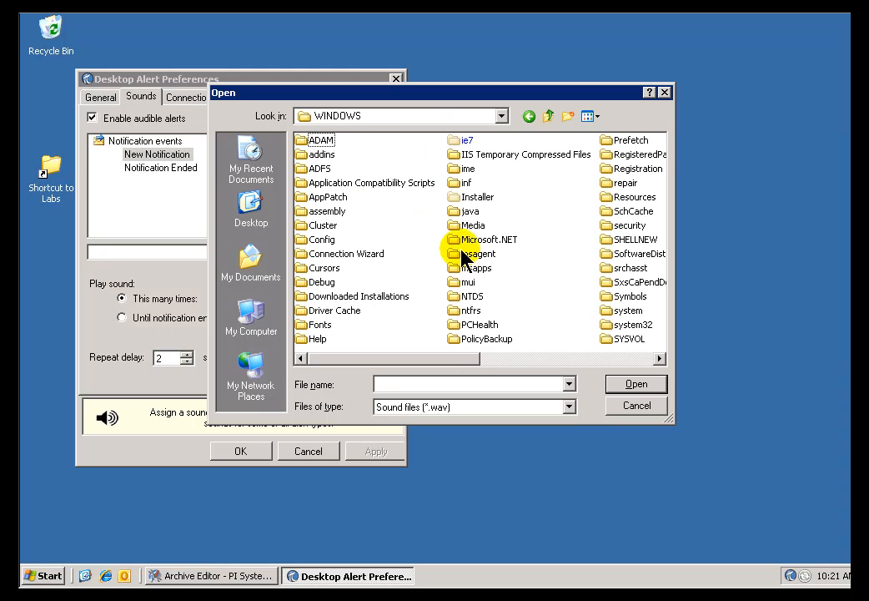
double_click(474, 224)
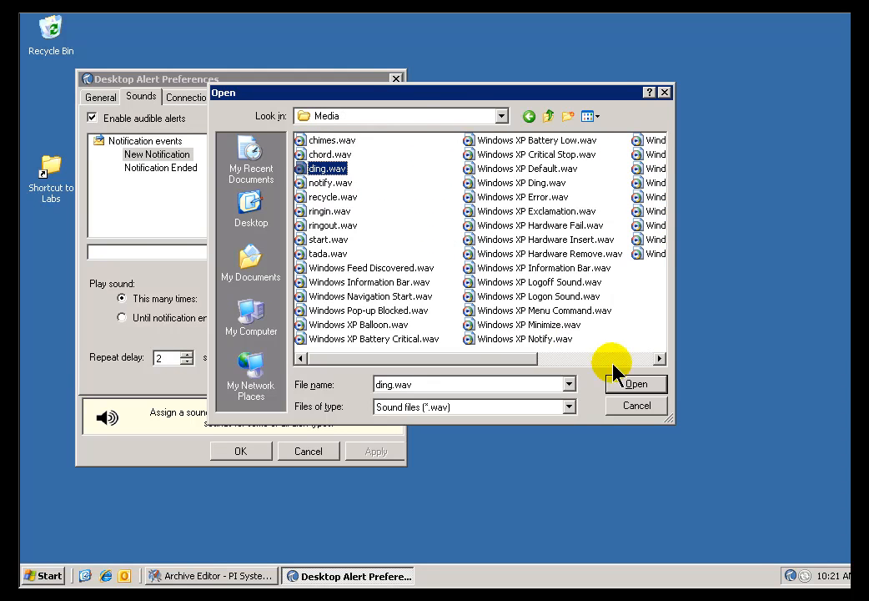
left_click(636, 383)
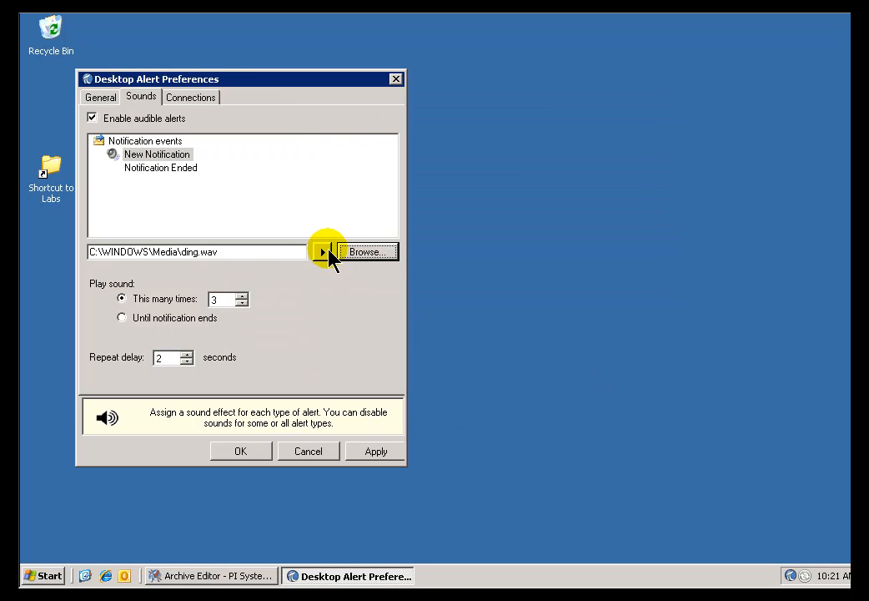
mouse_move(324, 252)
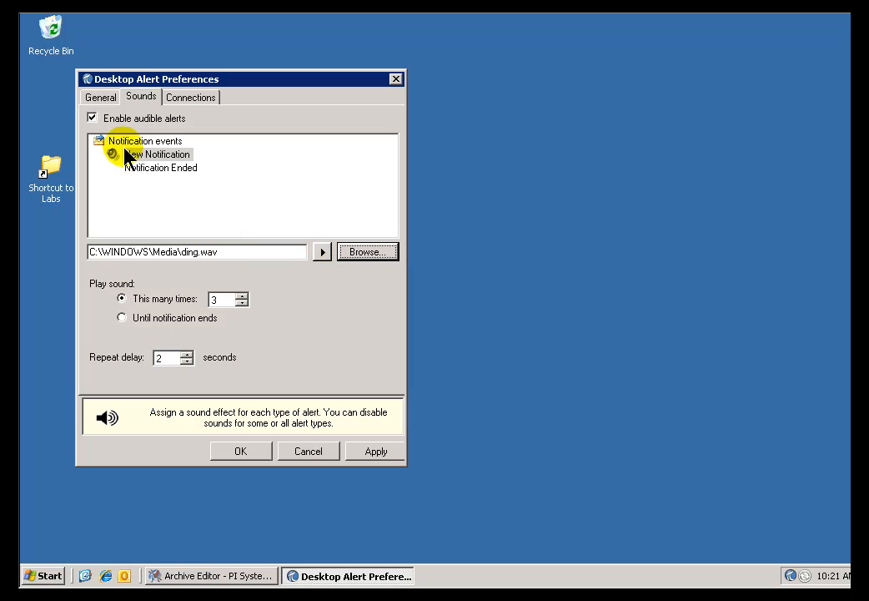
mouse_move(150, 201)
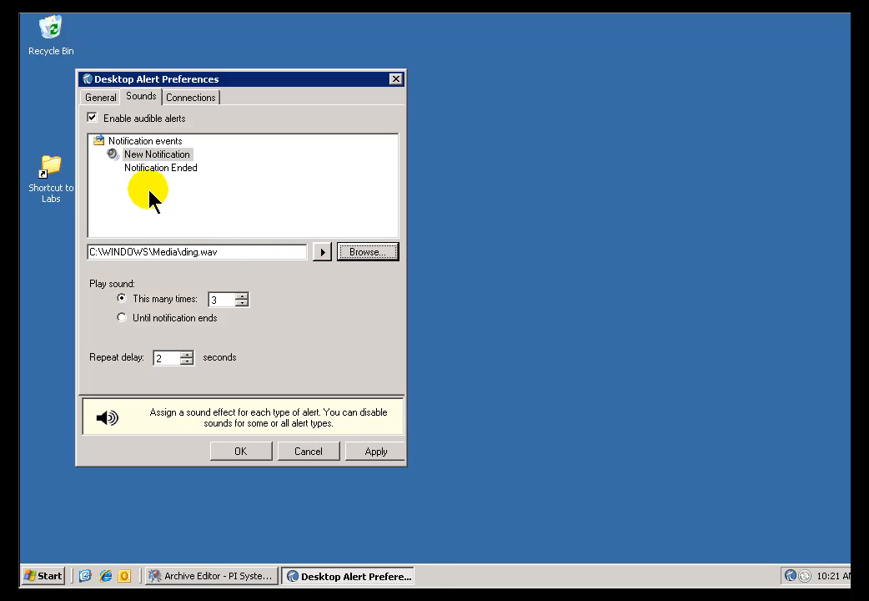
mouse_move(124, 320)
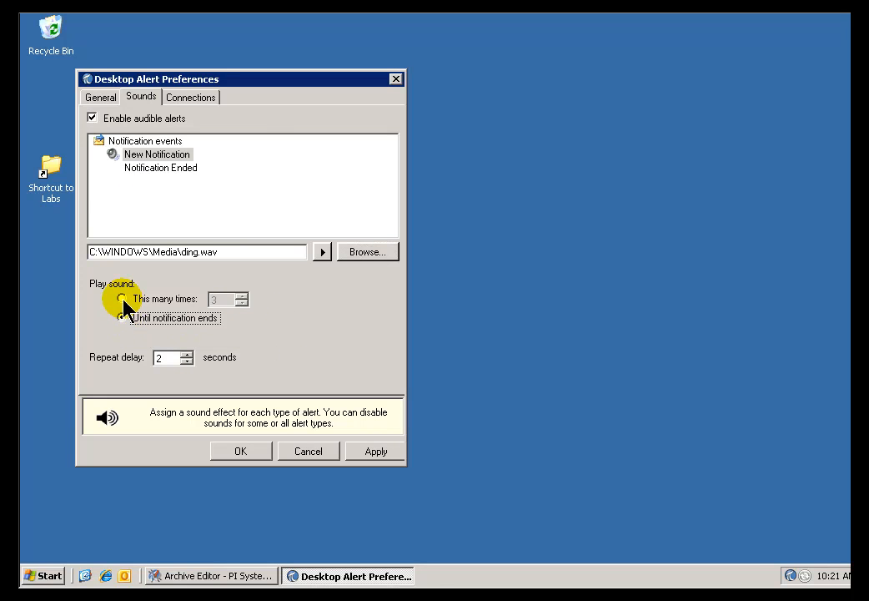
Keep the sound playing a fixed number of times, then view the monitored PI System connections
left_click(122, 297)
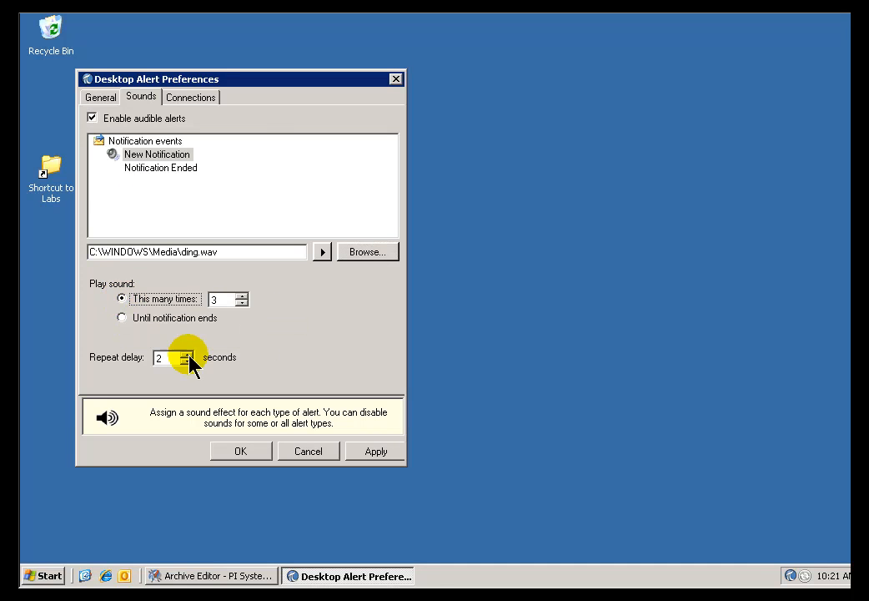
mouse_move(190, 360)
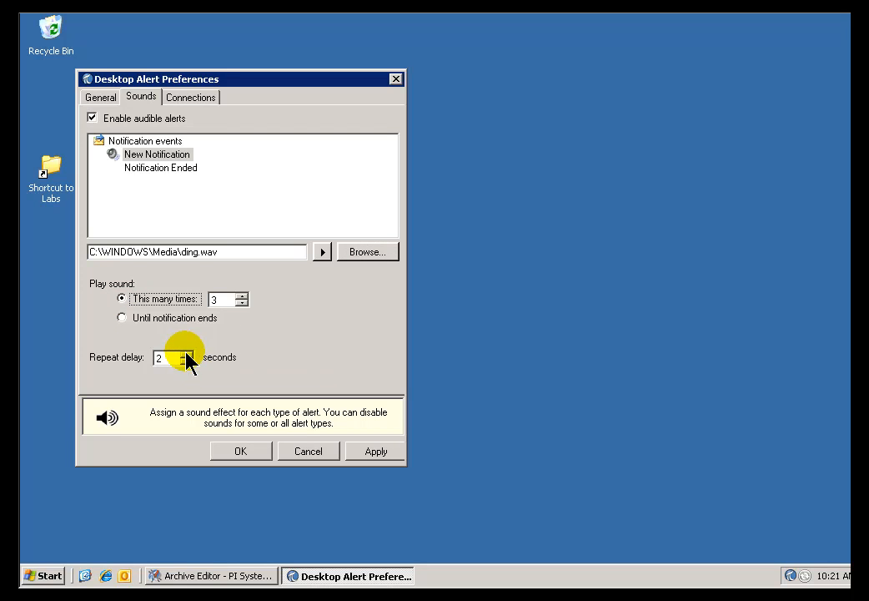
mouse_move(280, 447)
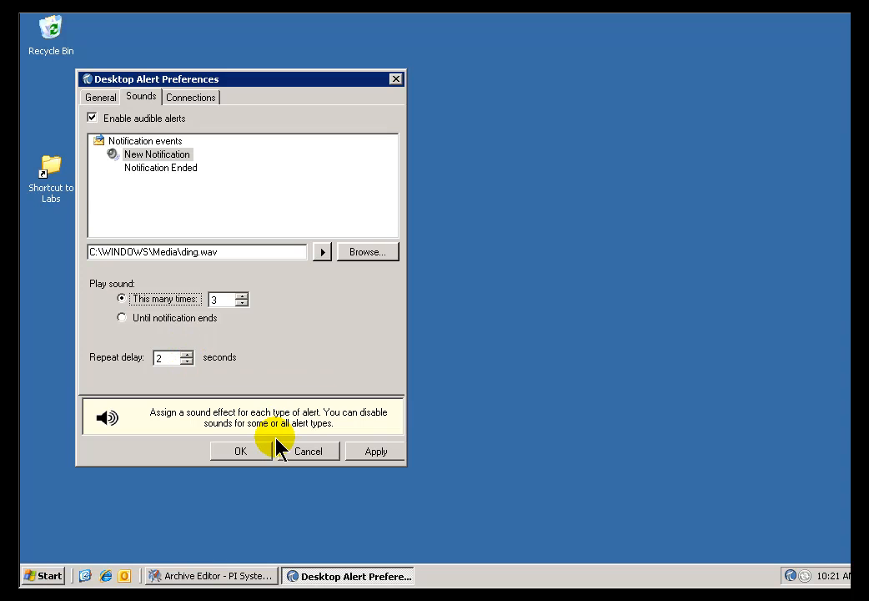
left_click(190, 97)
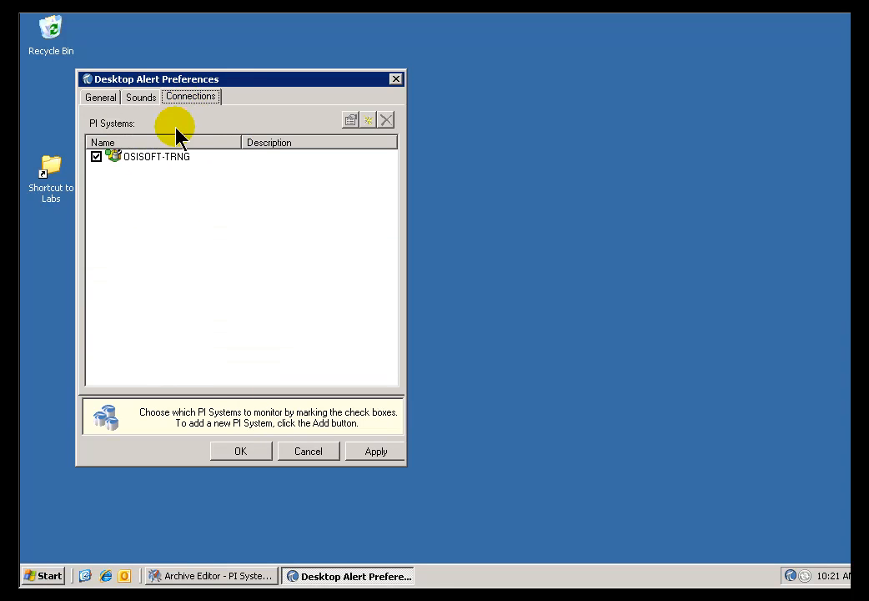
mouse_move(313, 348)
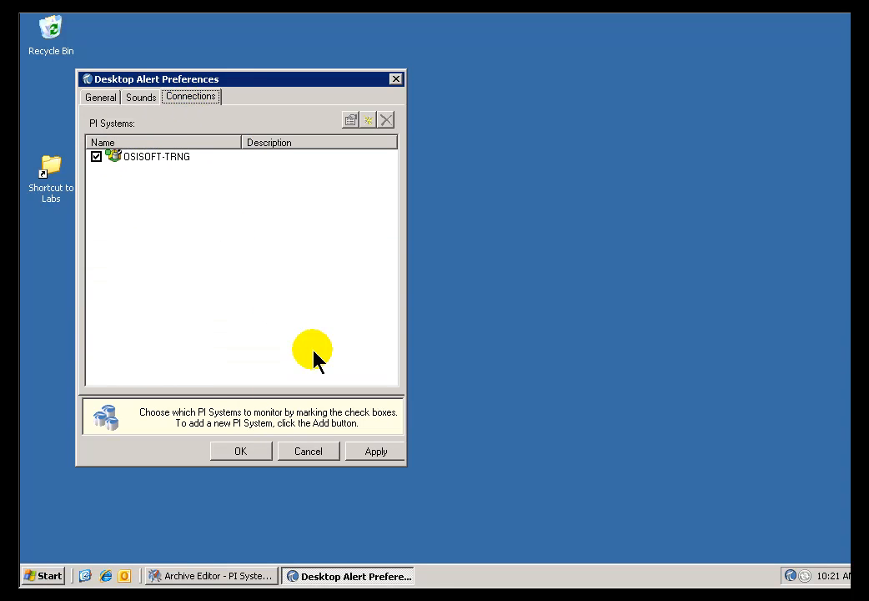
mouse_move(290, 337)
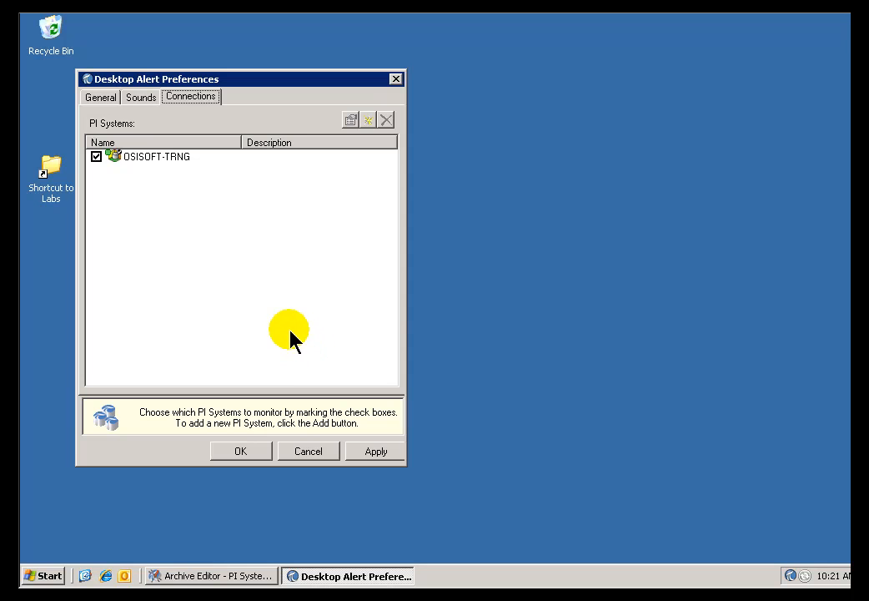